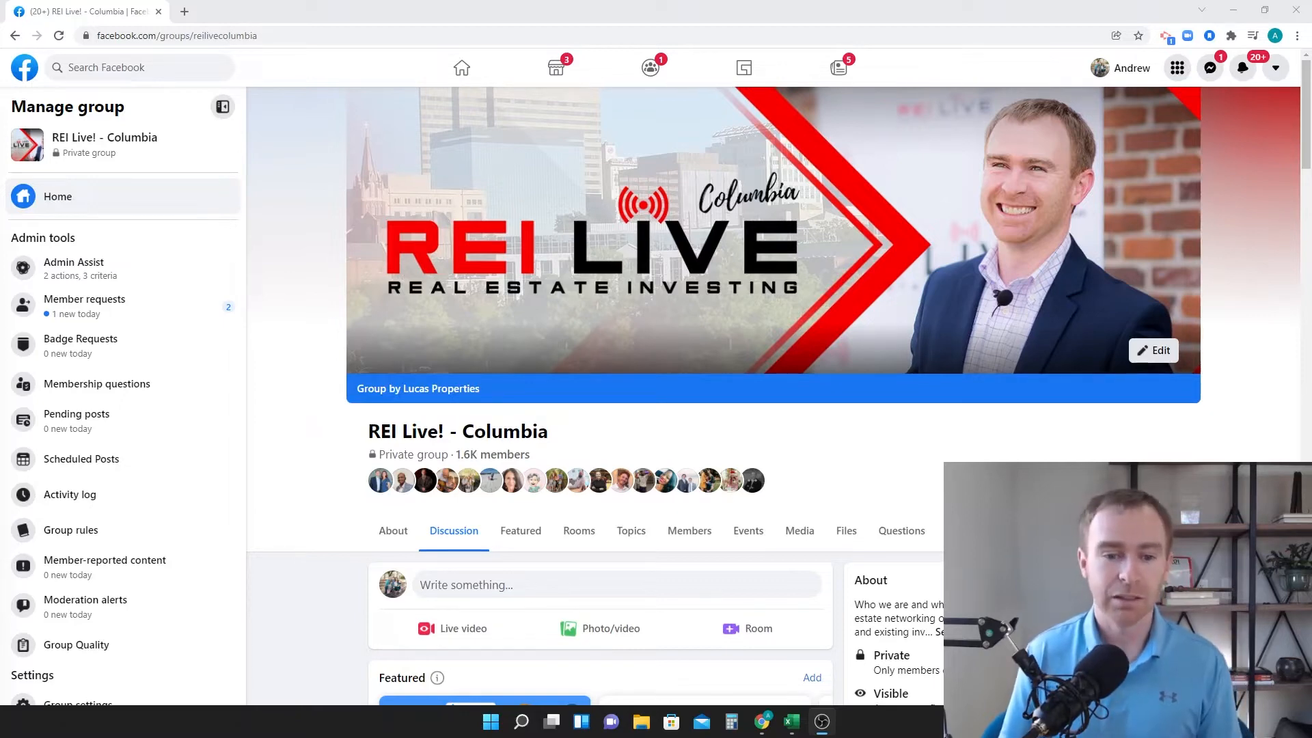
# Step: Scroll the REI Live! - Columbia feed down to the 'Gm investors!!' cash-buyer post and comments
pyautogui.scroll(-3)
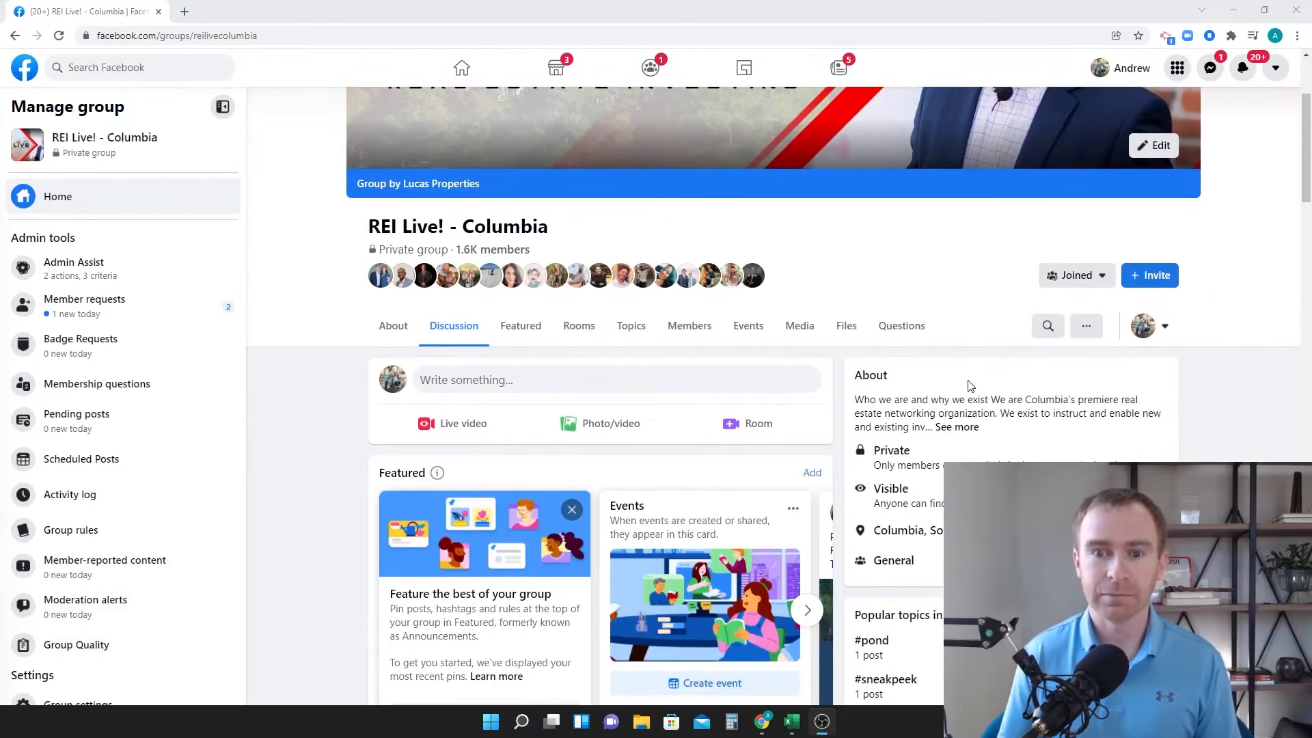
pyautogui.scroll(-3)
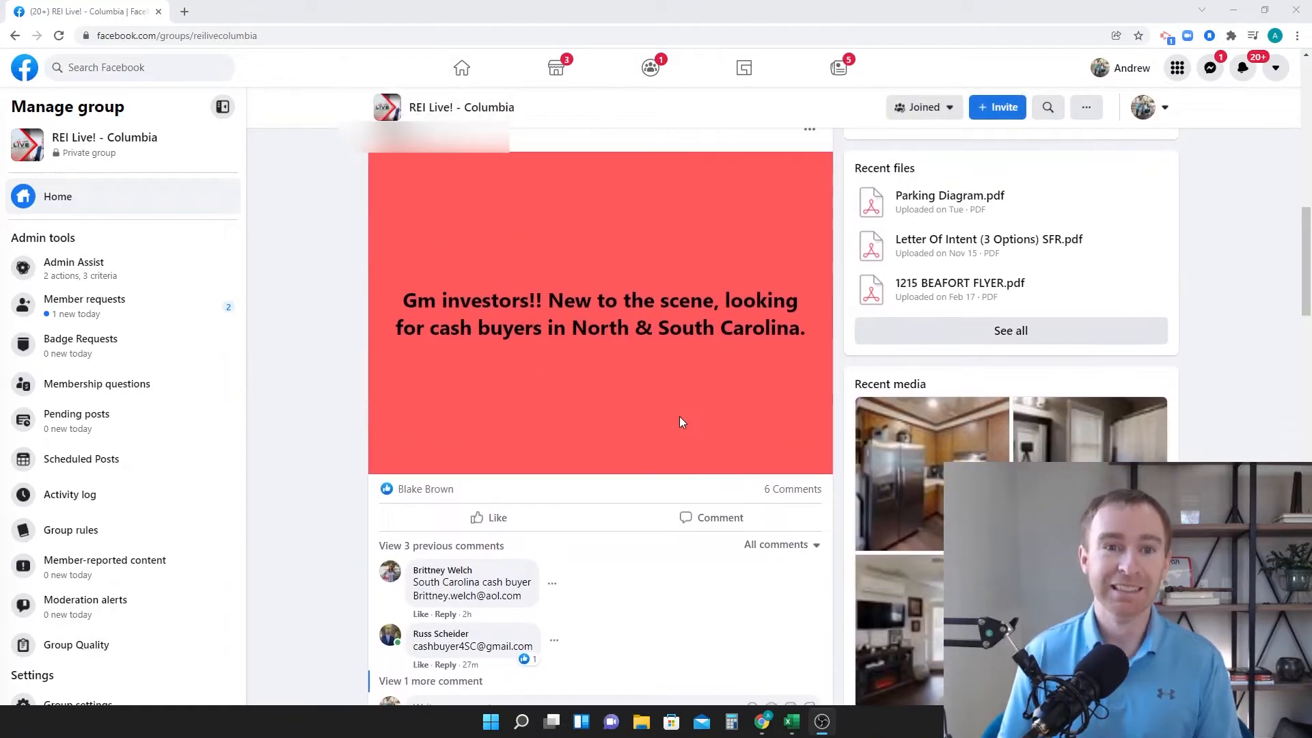
pyautogui.moveTo(633, 362)
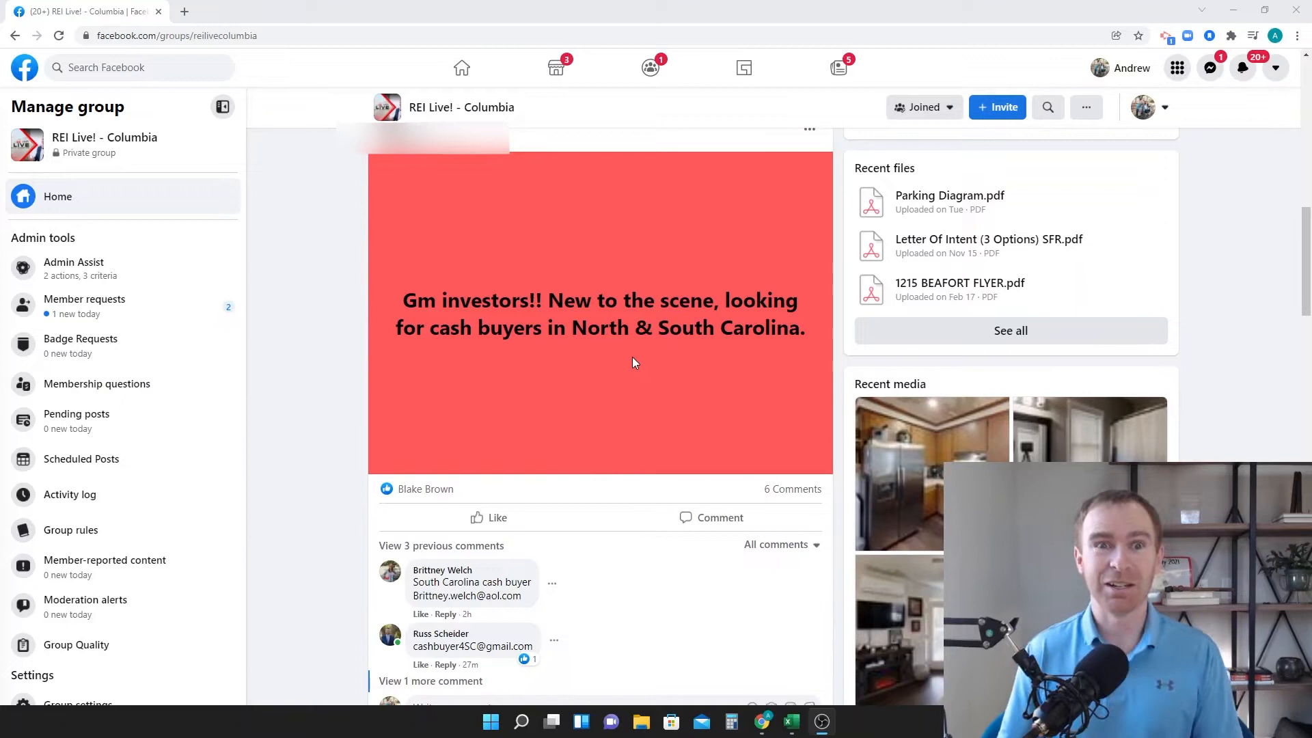
pyautogui.moveTo(542, 221)
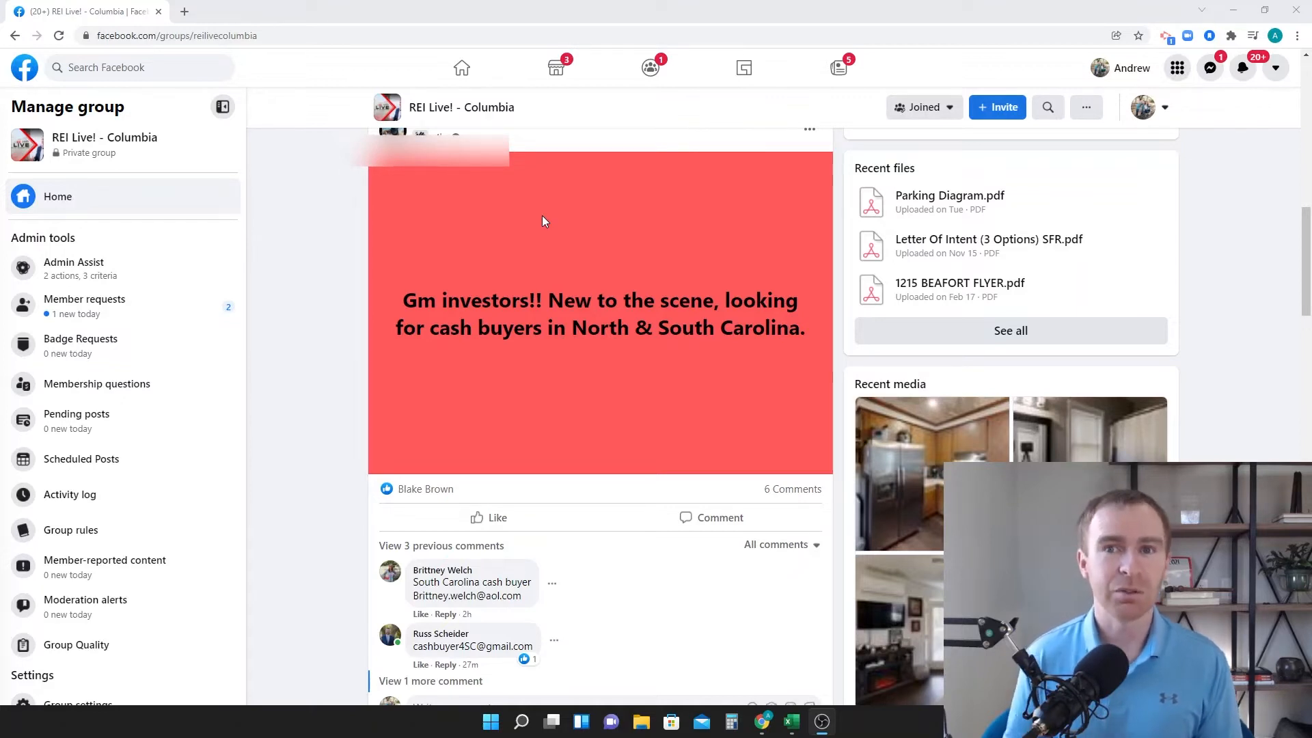
pyautogui.moveTo(556, 245)
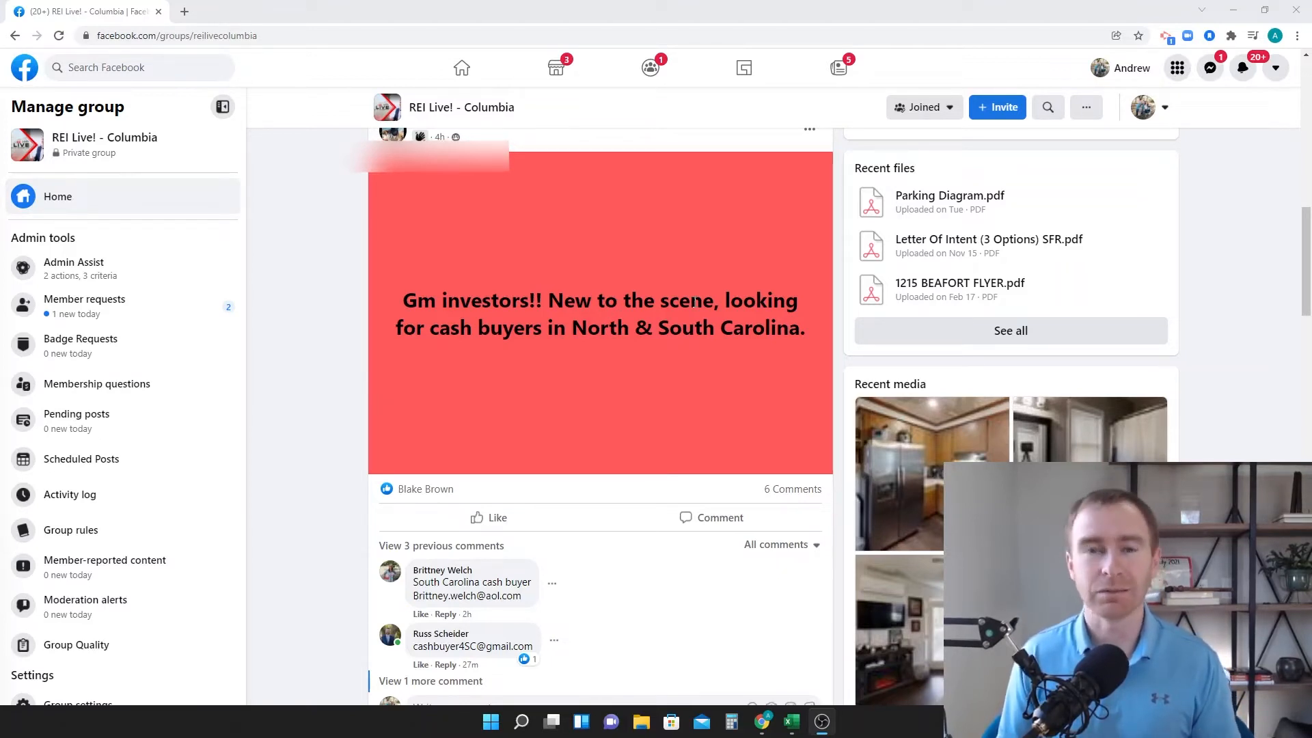
# Step: Search the group for 'buyers' by rerunning the recent search from the header magnifier
pyautogui.scroll(3)
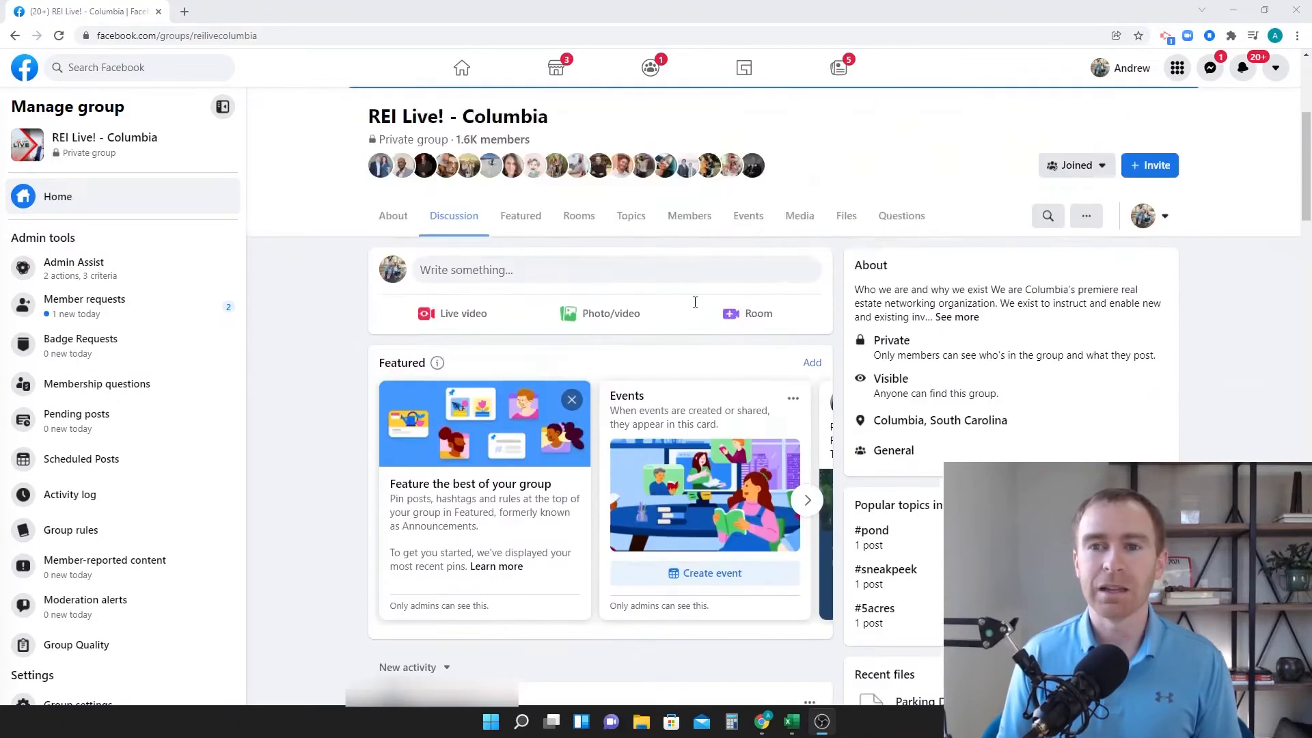
pyautogui.scroll(3)
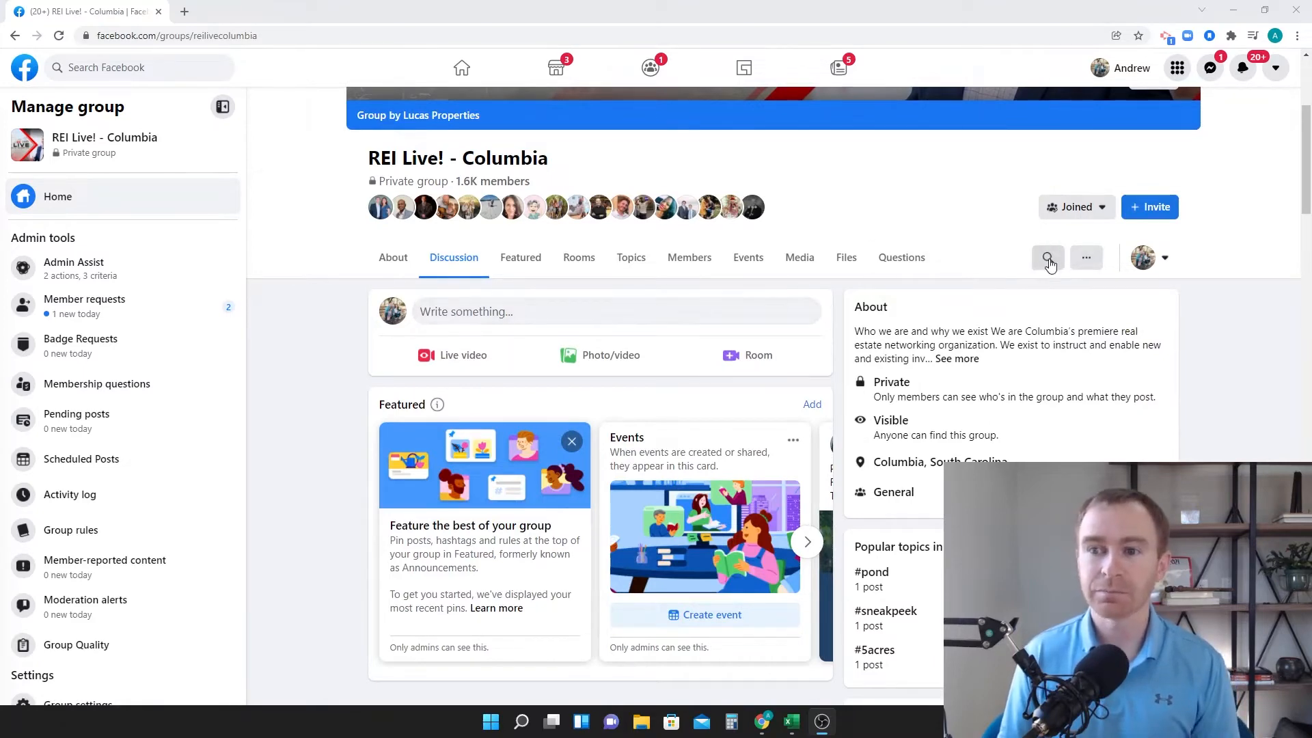
pyautogui.click(1047, 257)
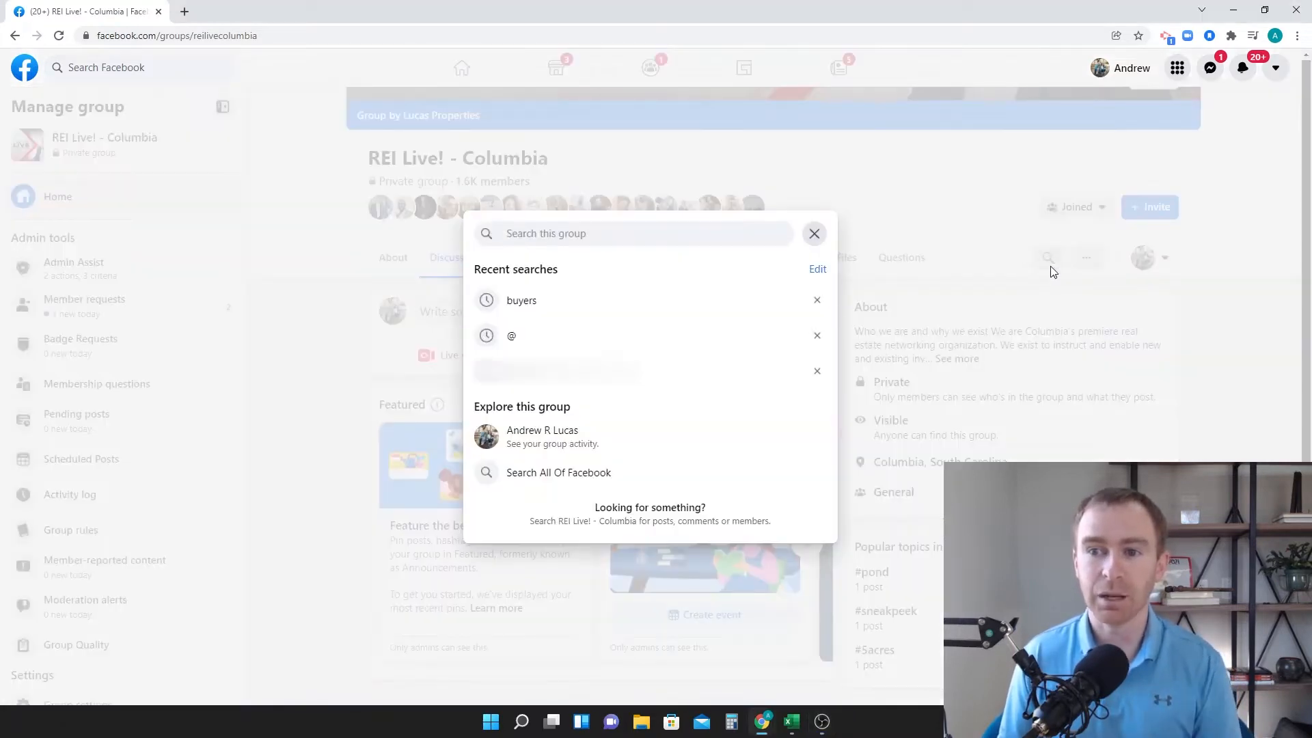
pyautogui.moveTo(1033, 266)
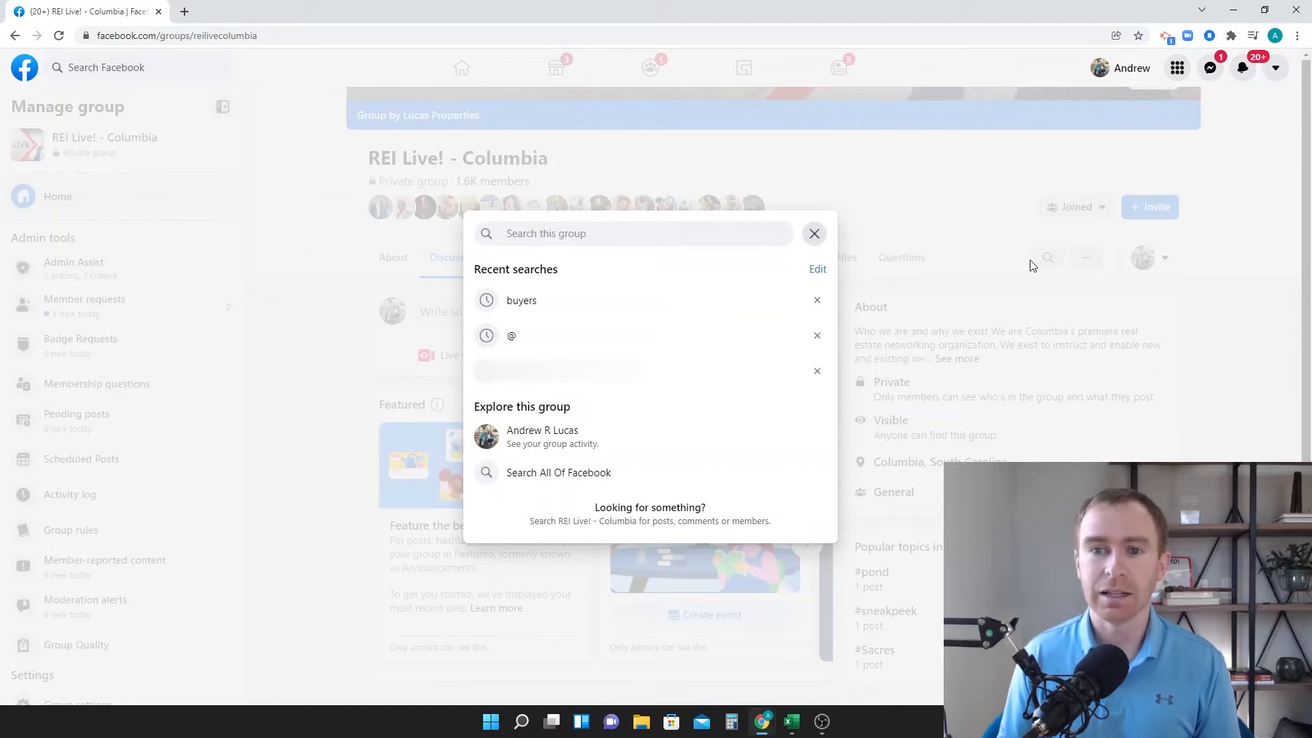
pyautogui.moveTo(743, 336)
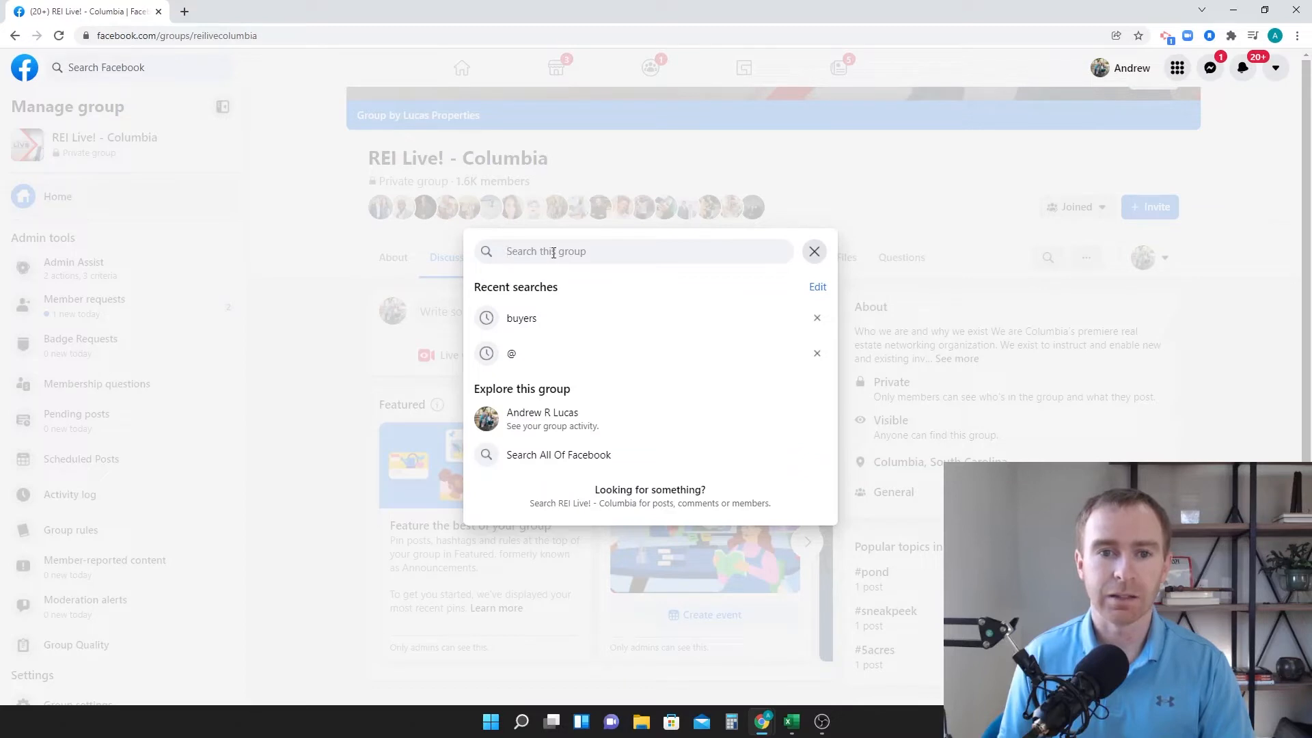
pyautogui.moveTo(521, 318)
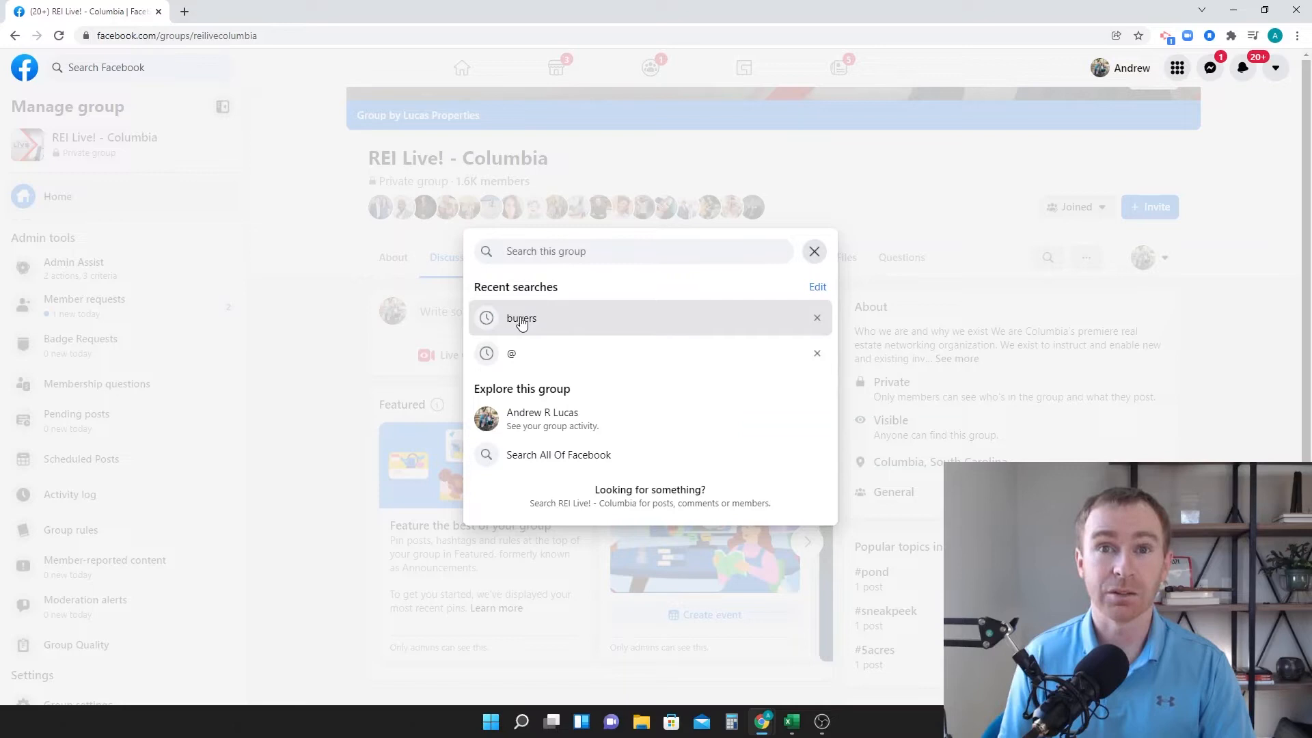
pyautogui.click(522, 318)
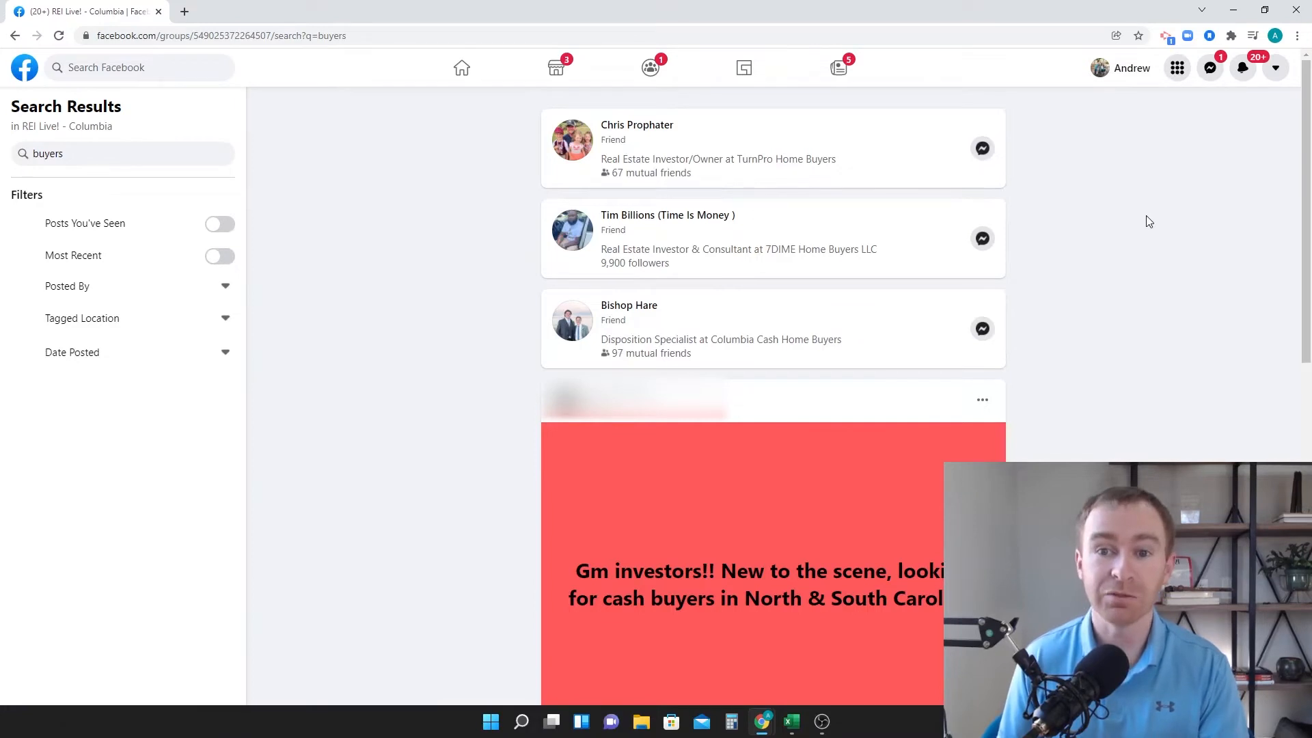
pyautogui.moveTo(636, 125)
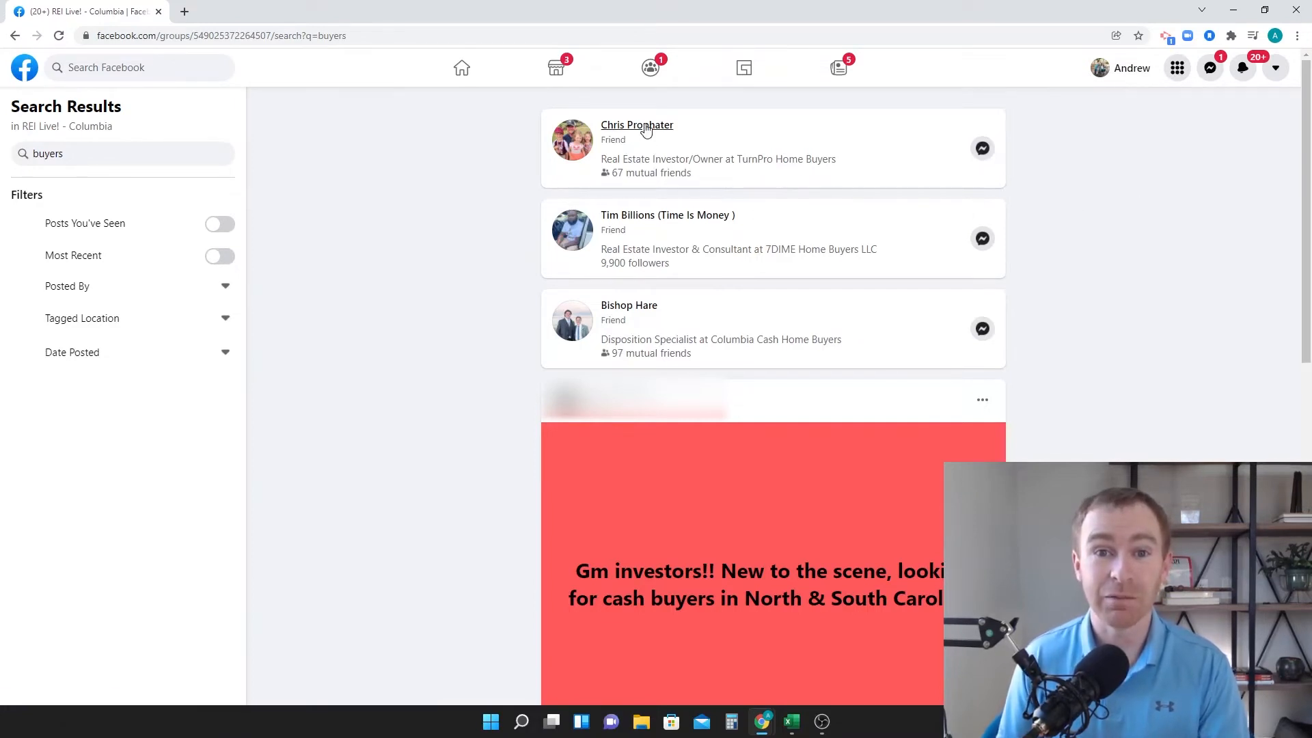
pyautogui.moveTo(728, 171)
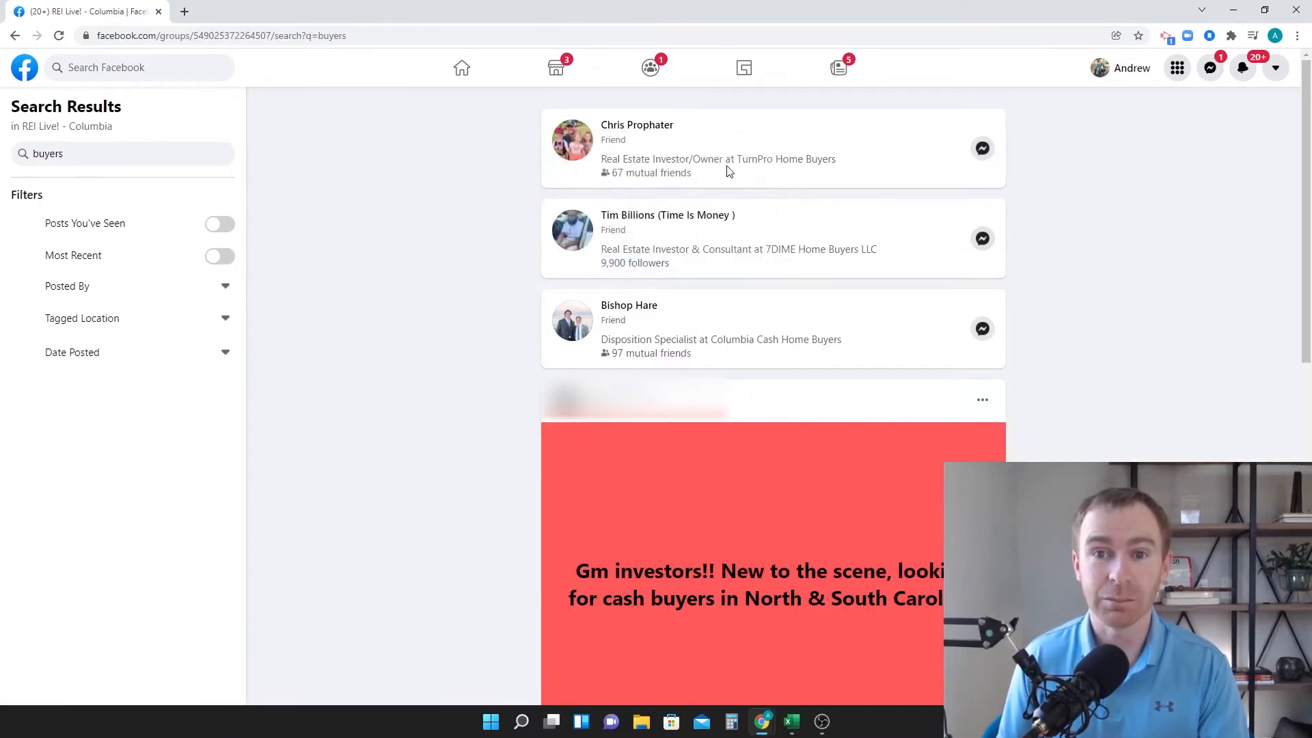
pyautogui.moveTo(745, 337)
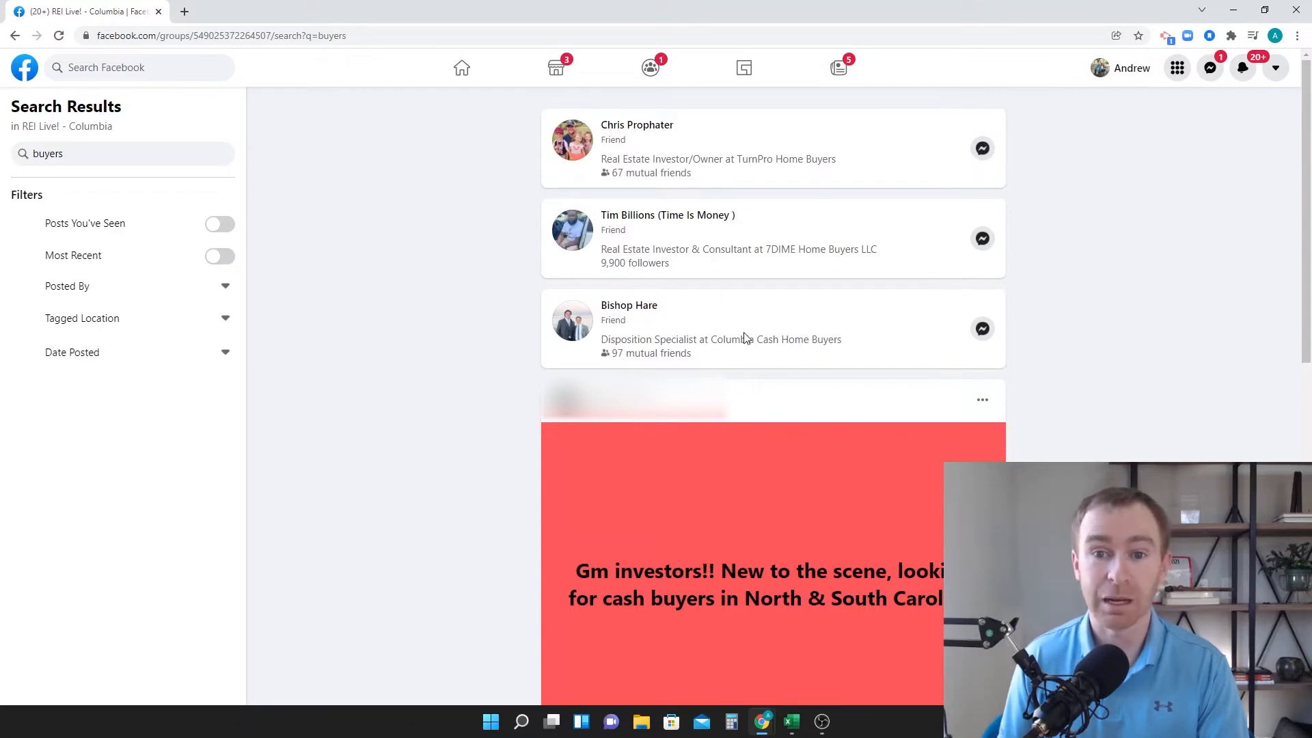
pyautogui.moveTo(724, 186)
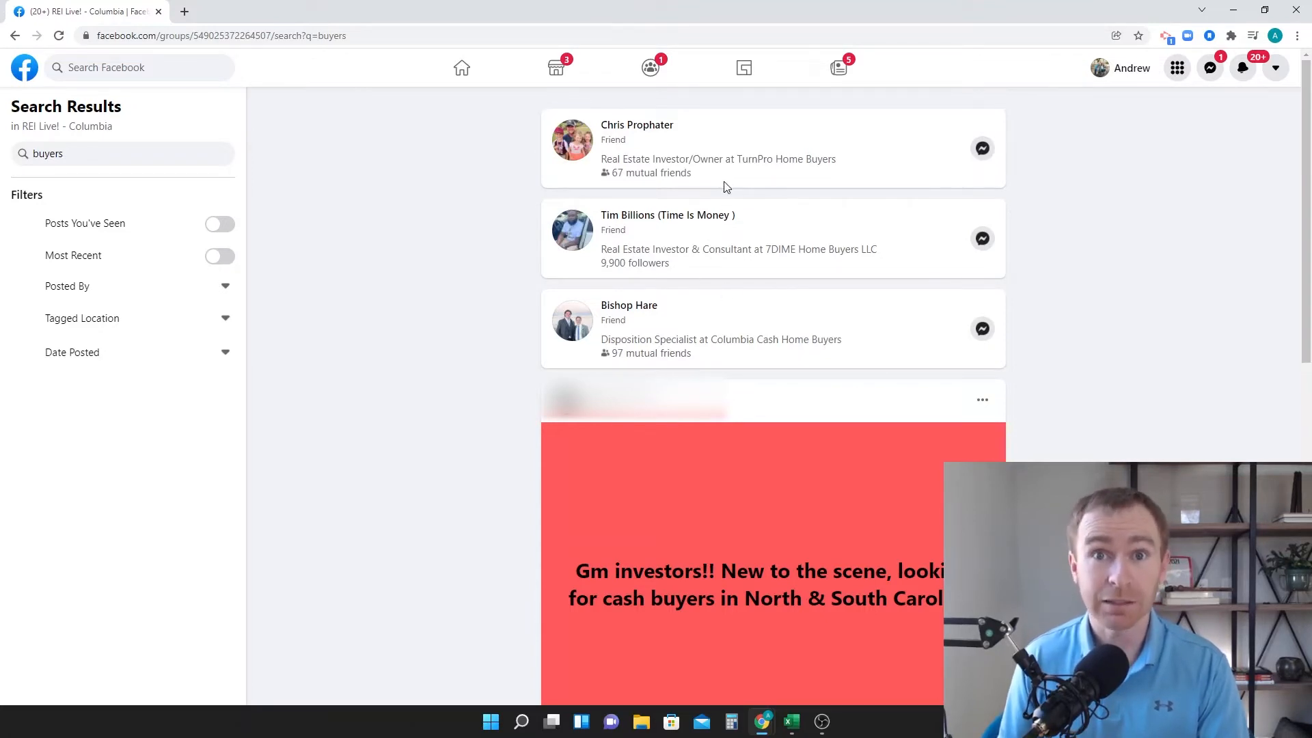
# Step: Scroll the 'buyers' results to the REI Live Buyers List post, expanding a cash-buyers post's comments
pyautogui.scroll(-3)
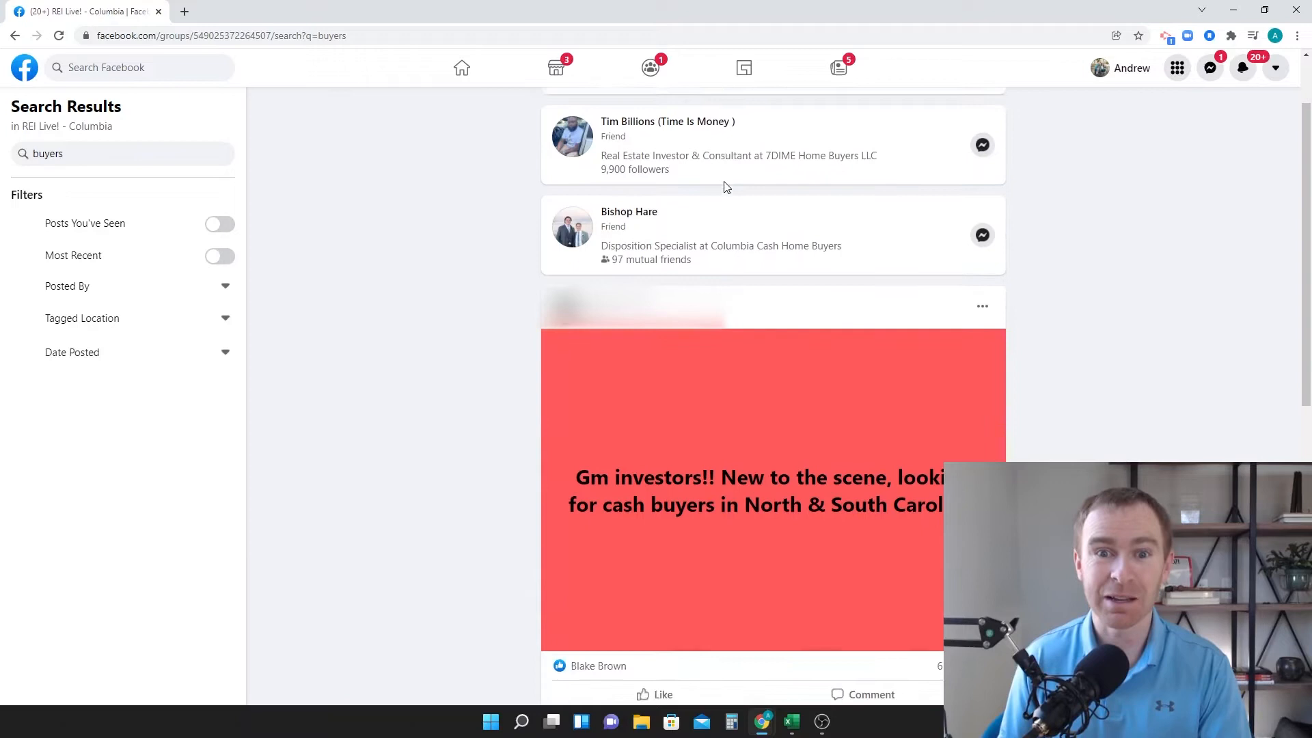
pyautogui.scroll(-3)
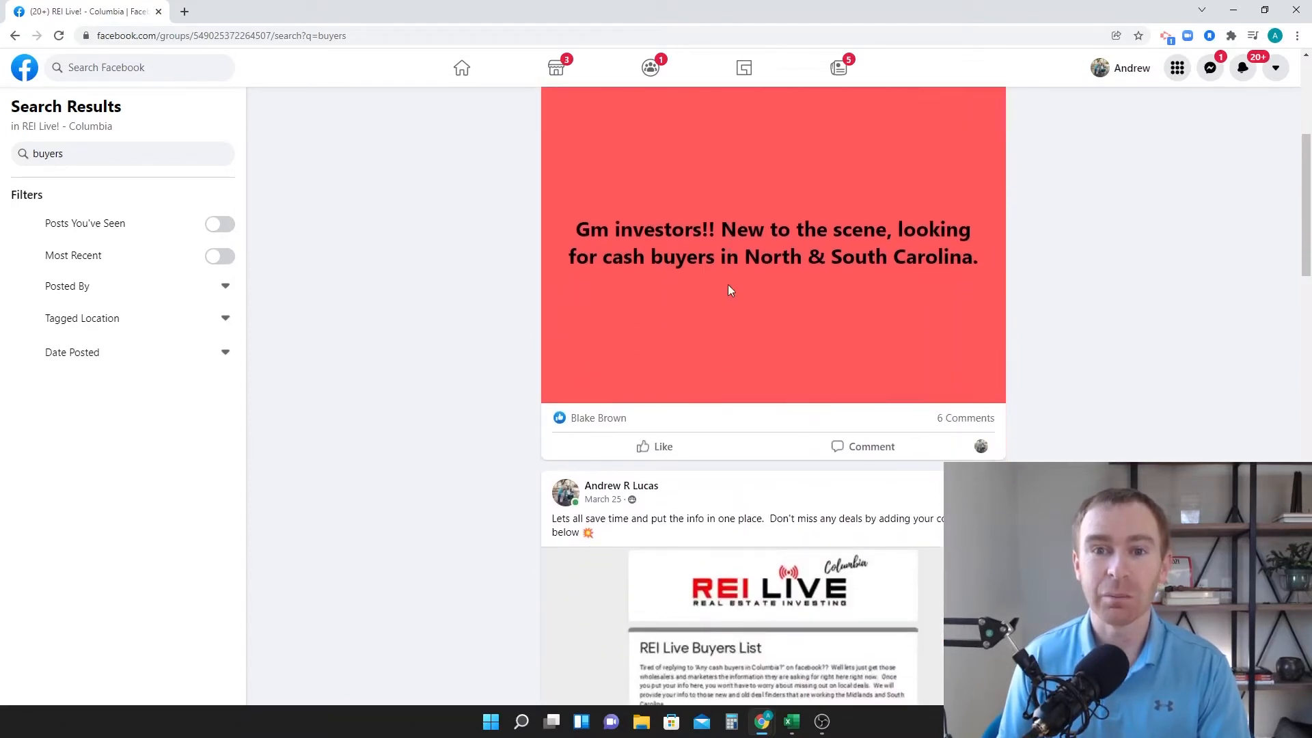
pyautogui.scroll(-3)
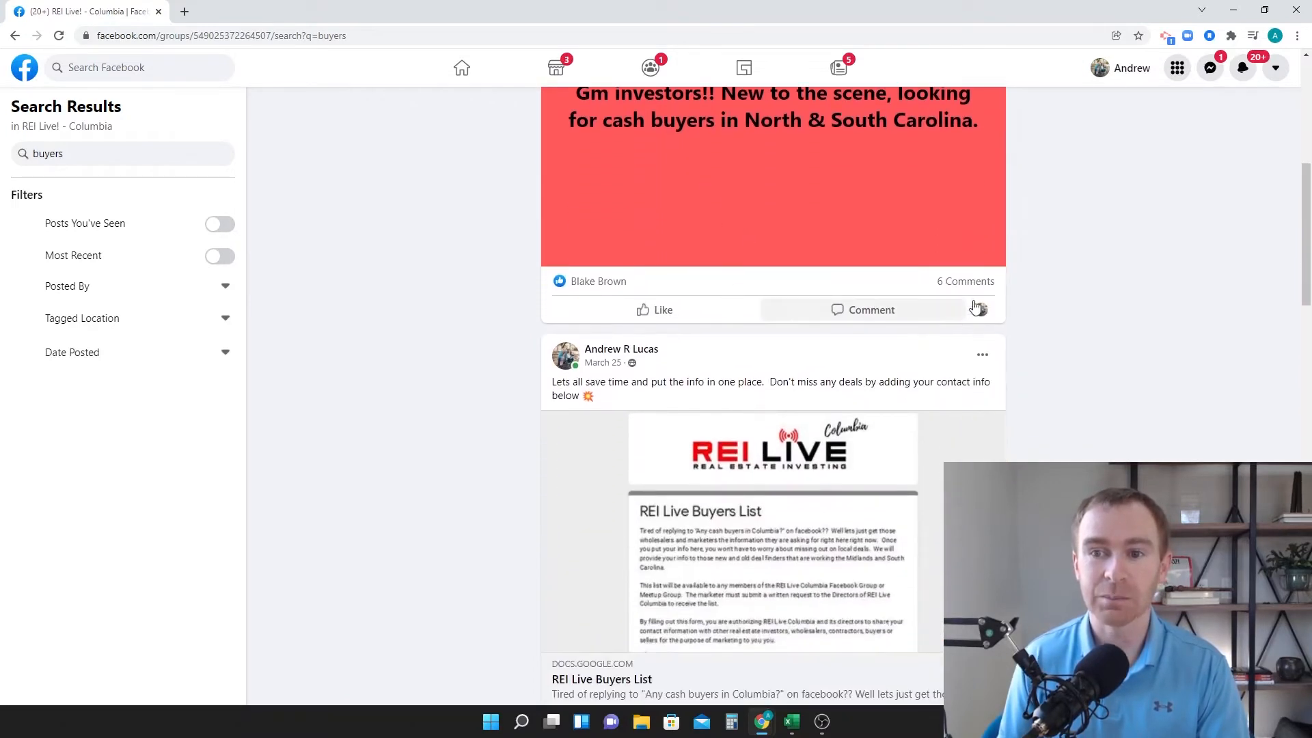
pyautogui.click(964, 280)
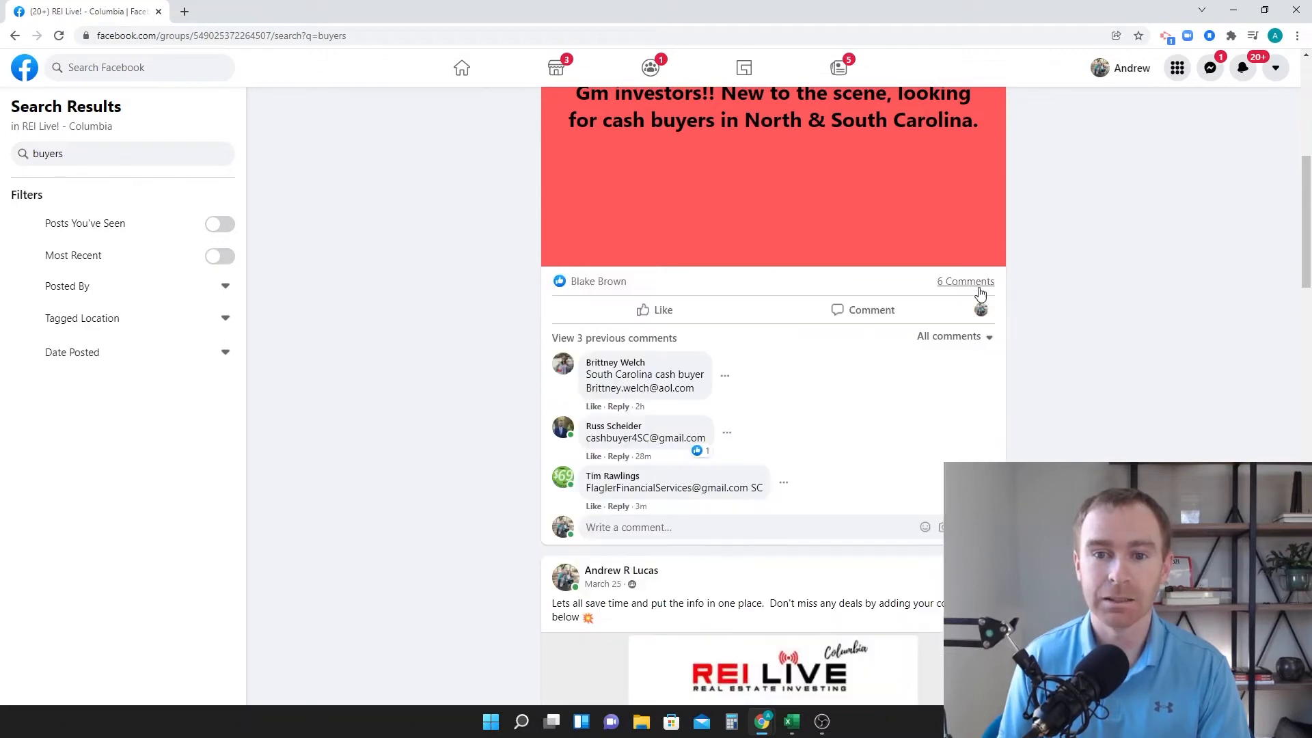
pyautogui.scroll(-3)
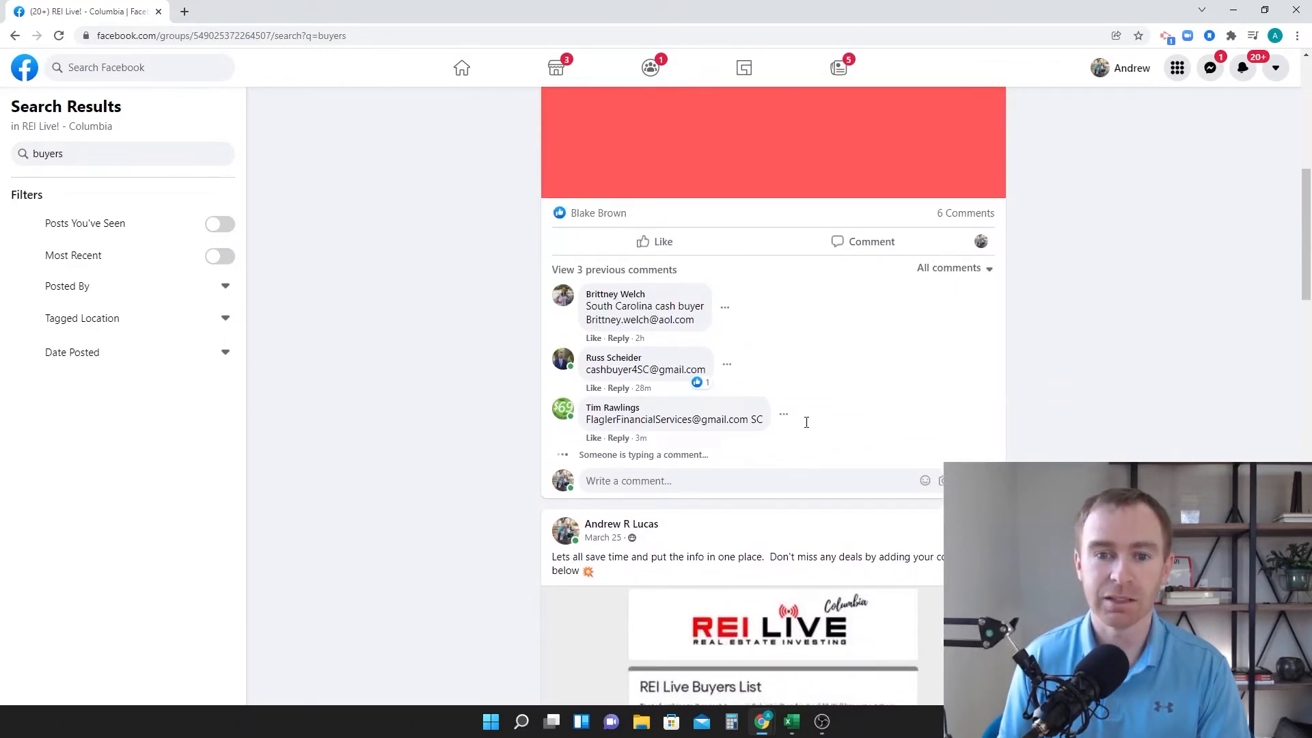
pyautogui.scroll(-3)
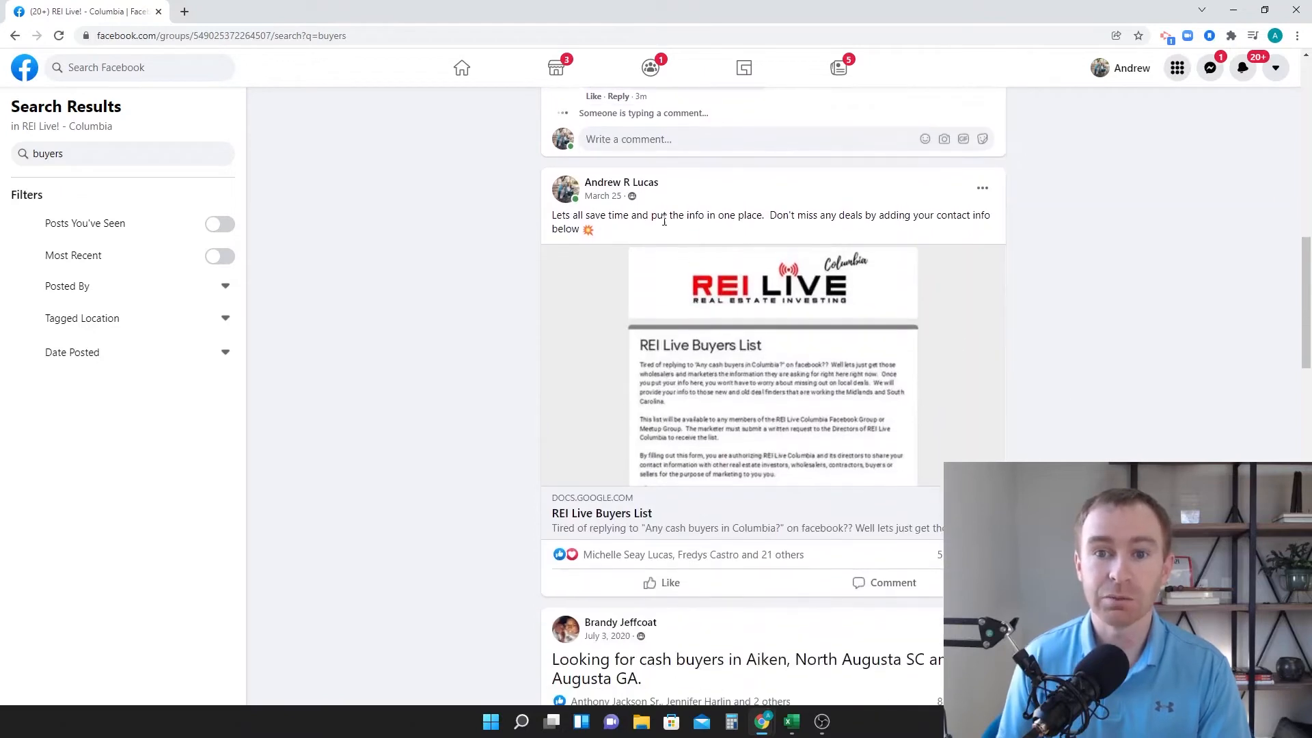
pyautogui.scroll(-3)
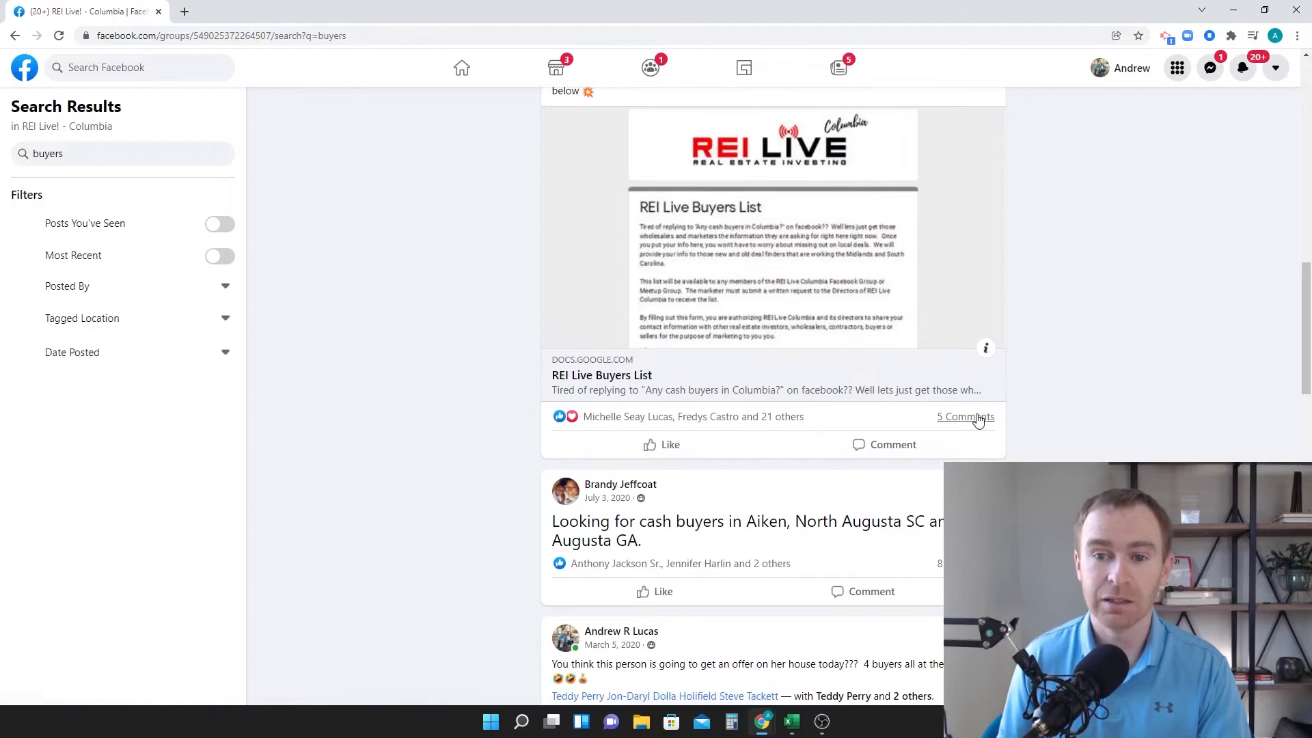
# Step: Expand the 5 comments on the REI Live Buyers List post
pyautogui.click(964, 417)
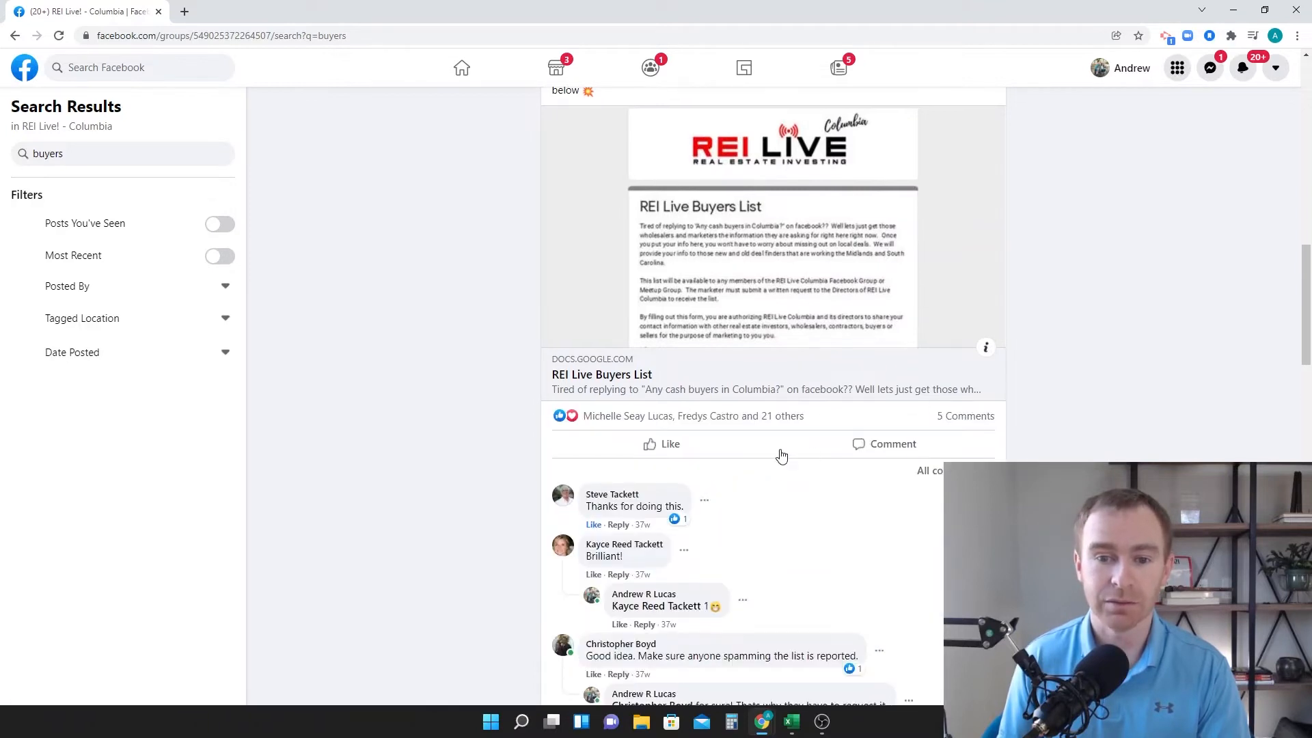
pyautogui.scroll(-3)
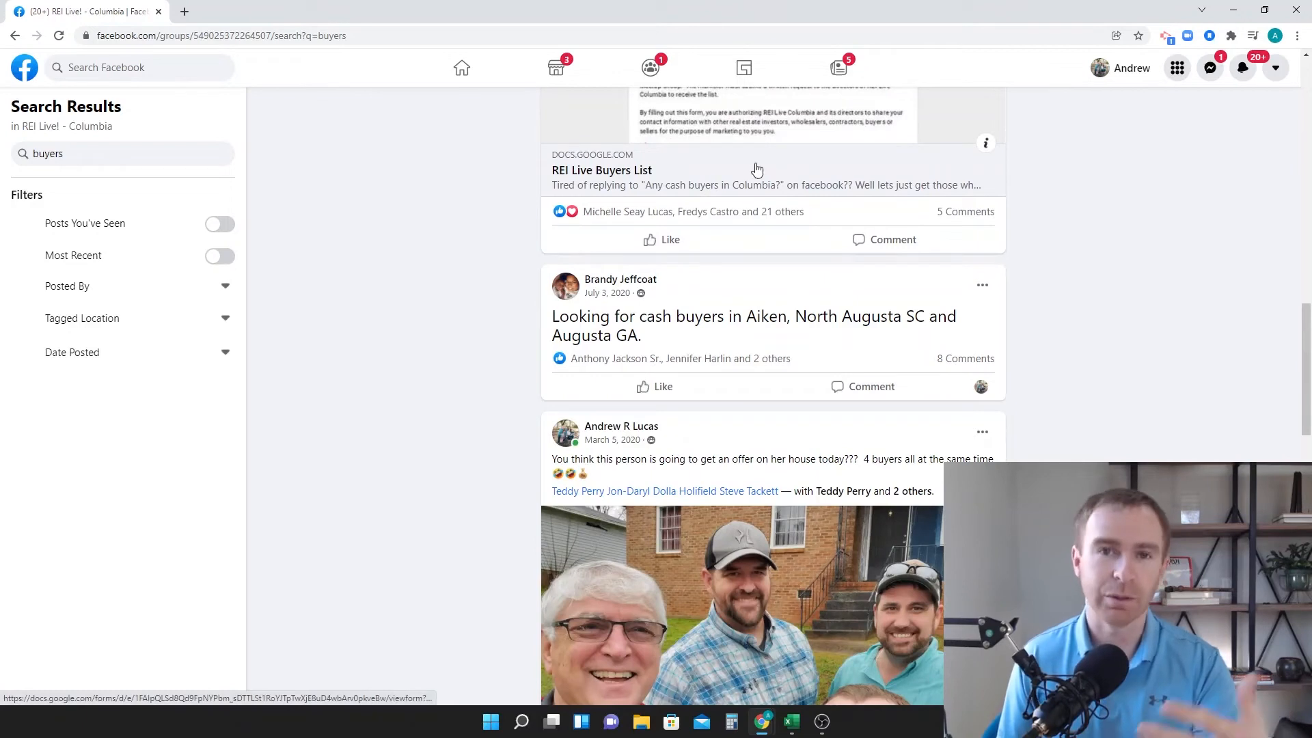
pyautogui.moveTo(713, 174)
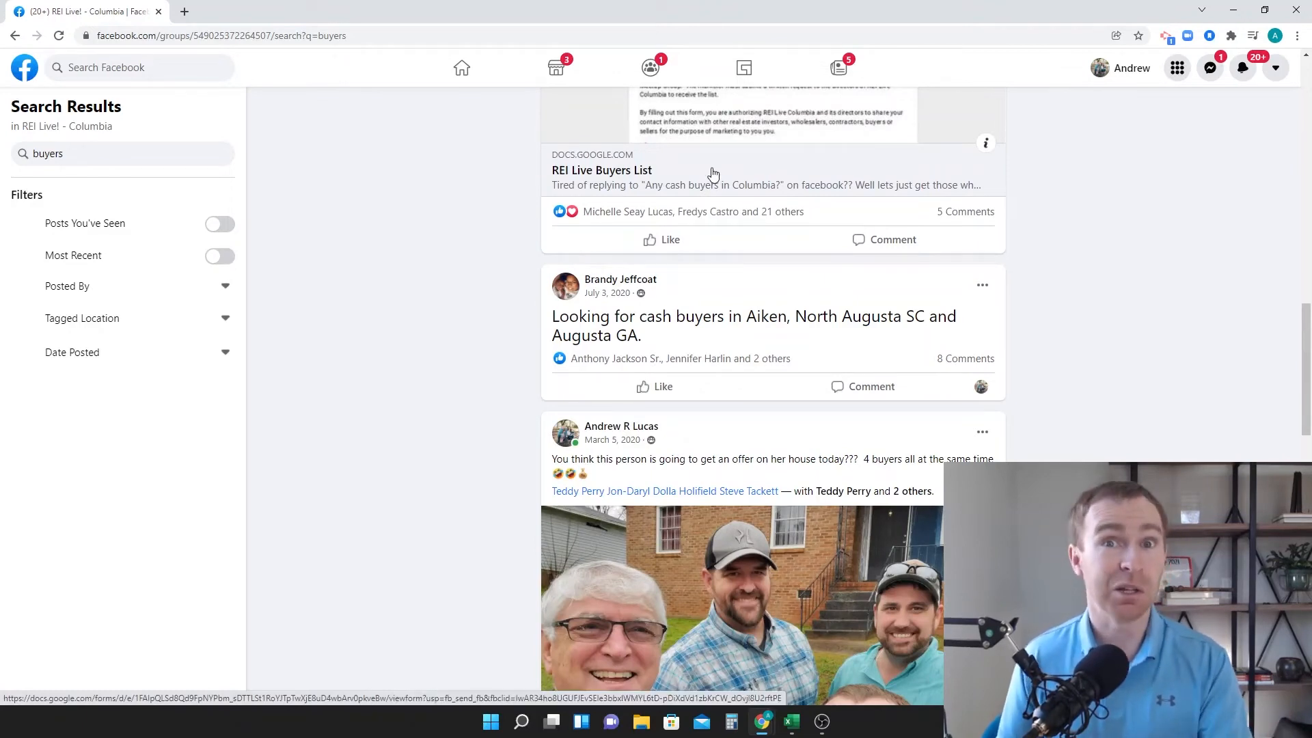
pyautogui.moveTo(715, 131)
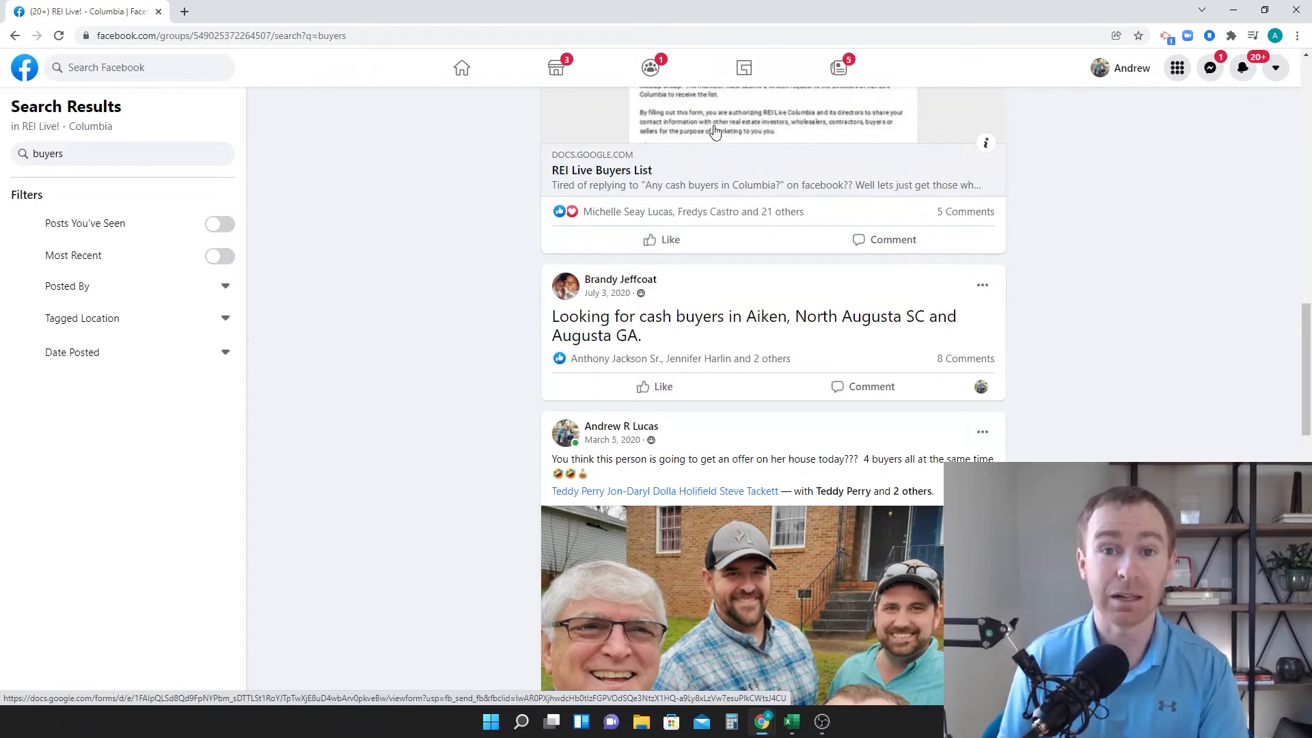
pyautogui.scroll(-3)
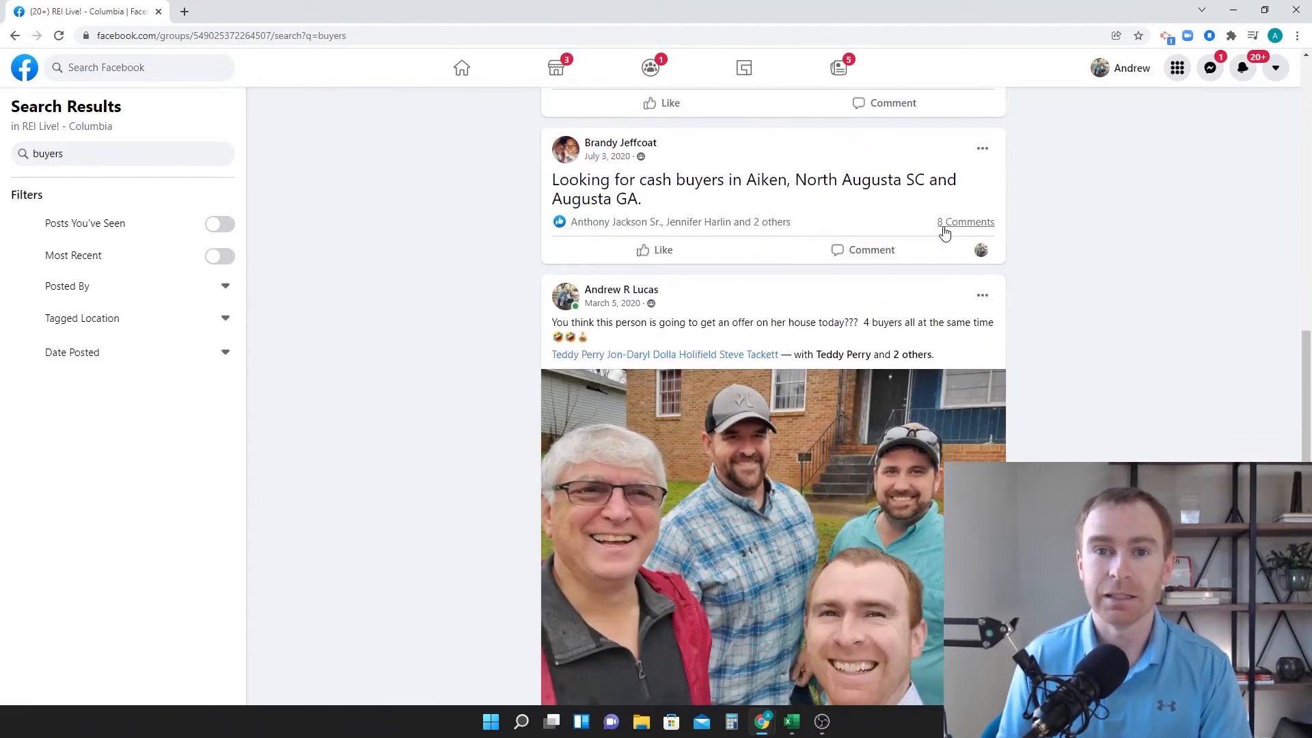
# Step: Expand the 8 comments on the Aiken cash-buyers post and read through them
pyautogui.click(965, 221)
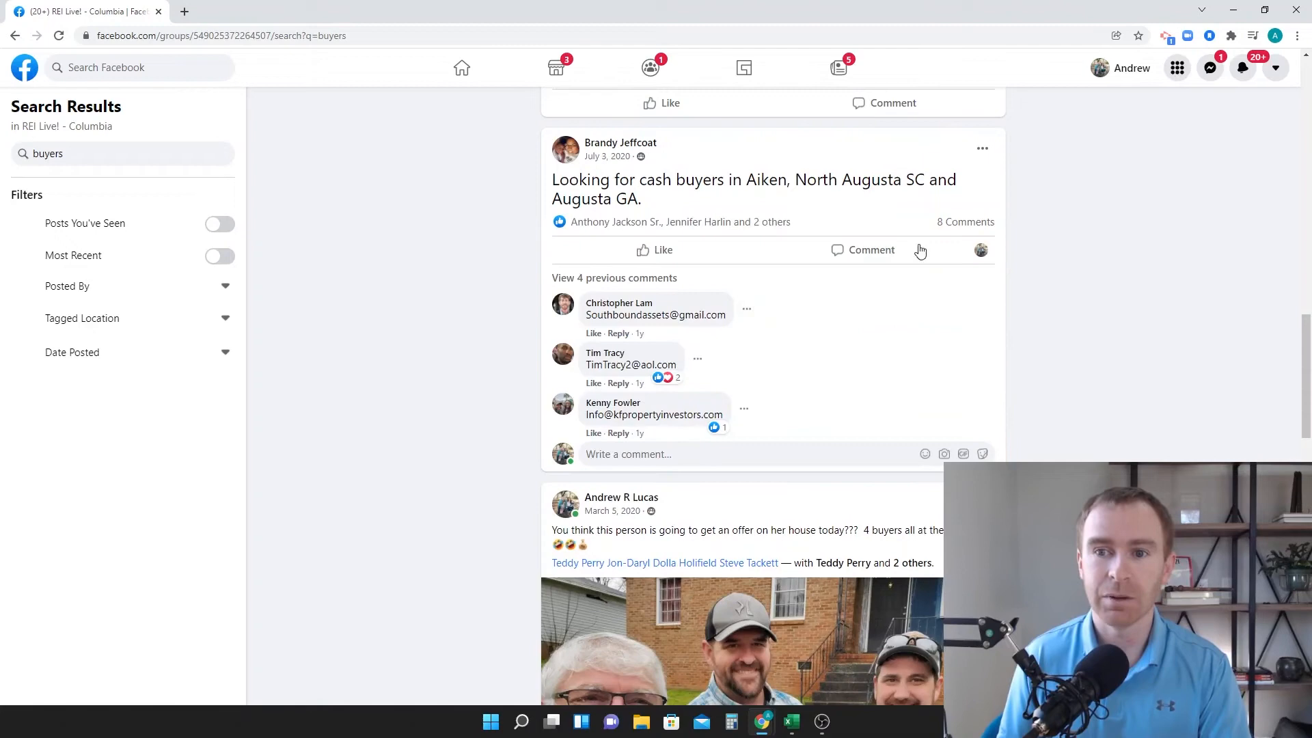
pyautogui.scroll(-3)
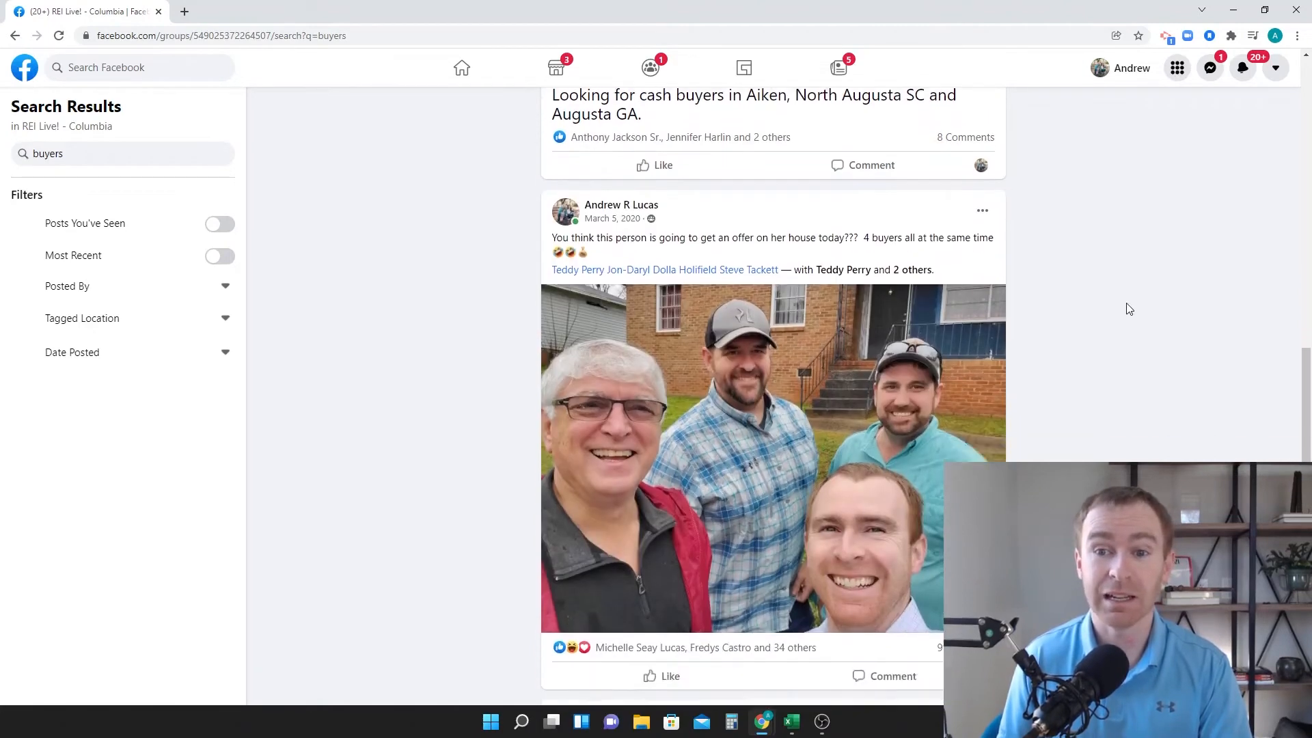
pyautogui.scroll(-3)
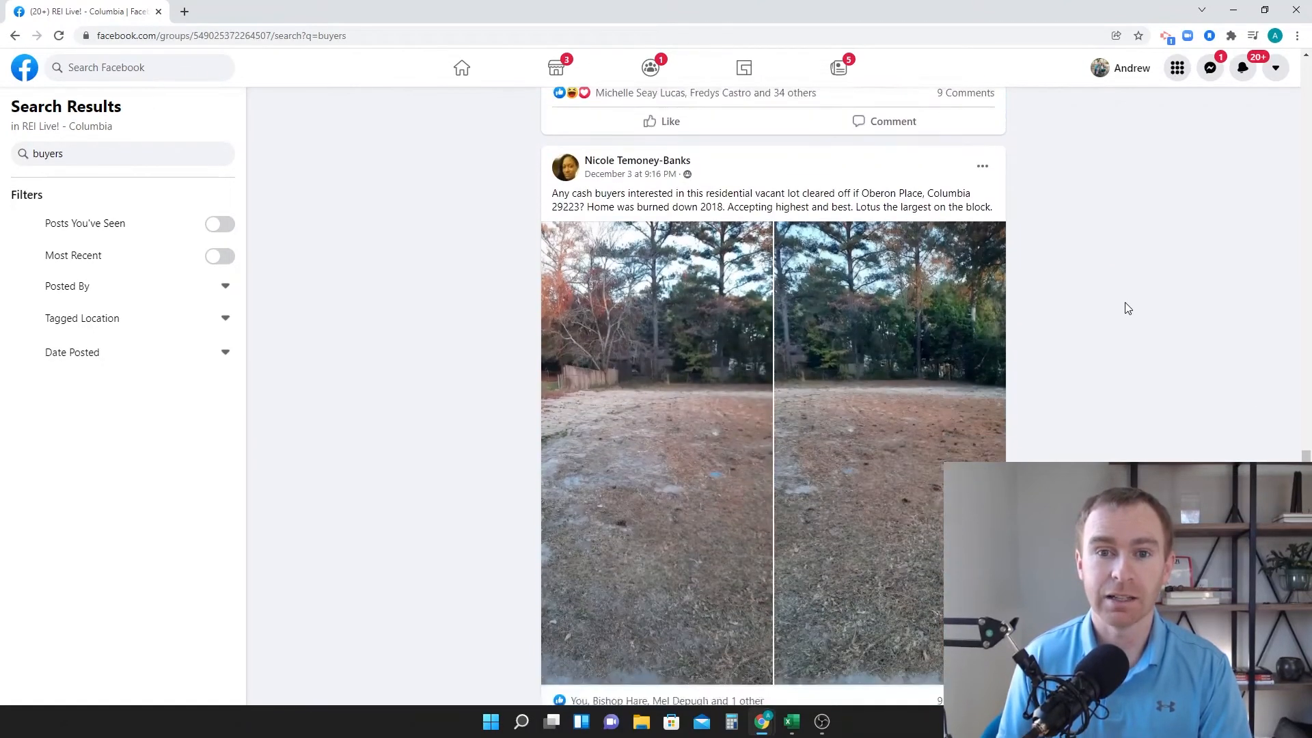
pyautogui.scroll(-3)
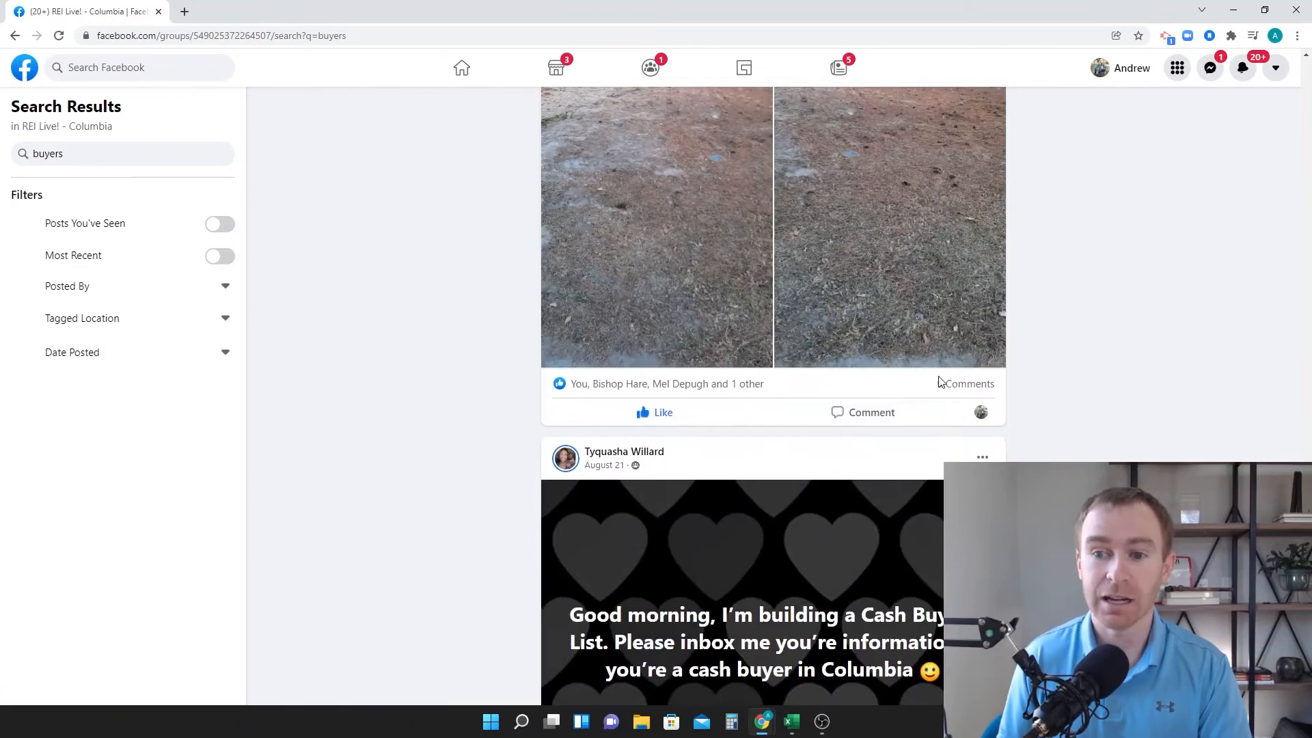
pyautogui.scroll(-3)
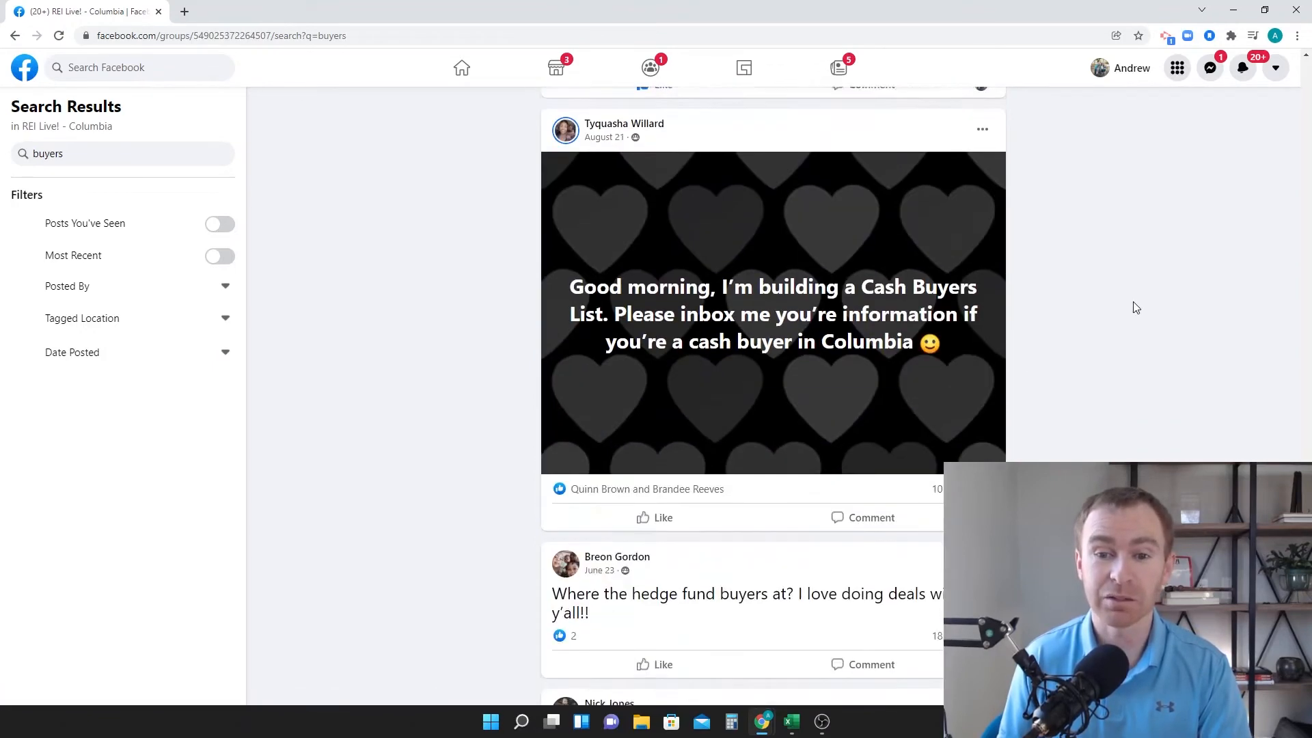
pyautogui.scroll(-3)
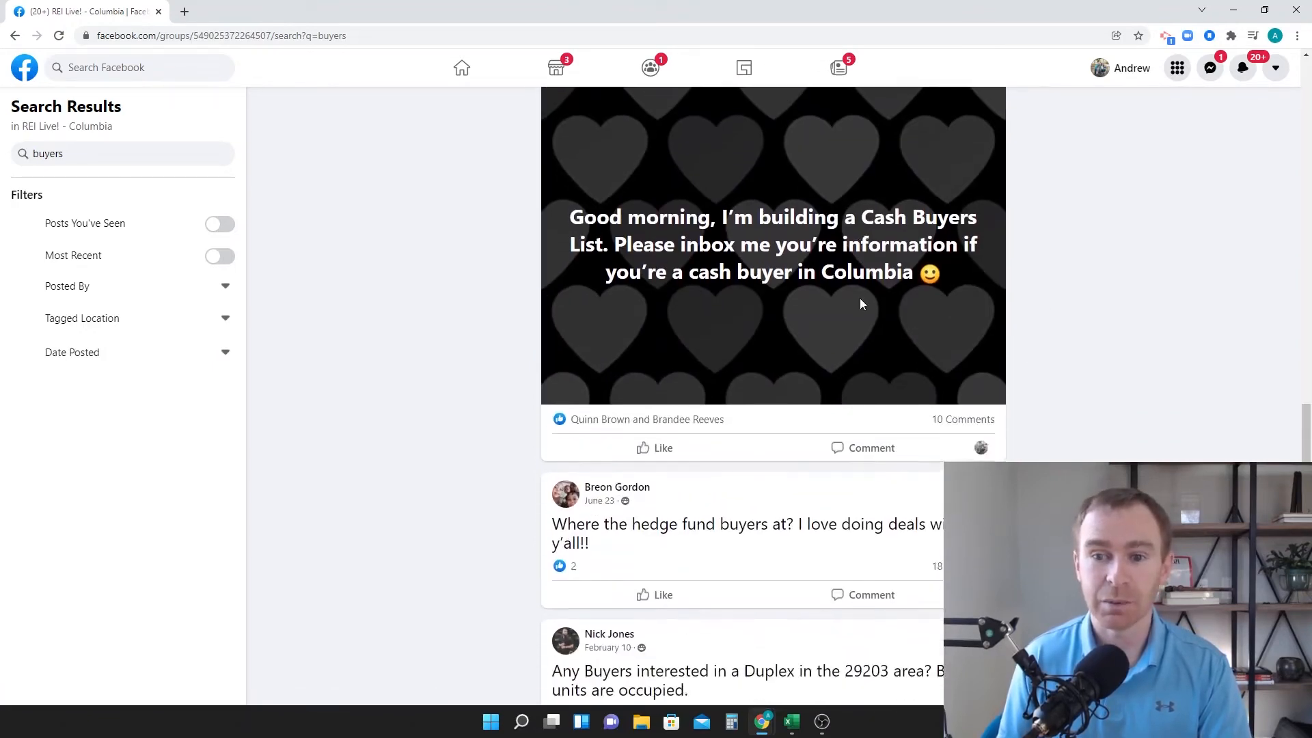
# Step: Scroll through the results to the 29203 duplex post and its email-address comments
pyautogui.scroll(-3)
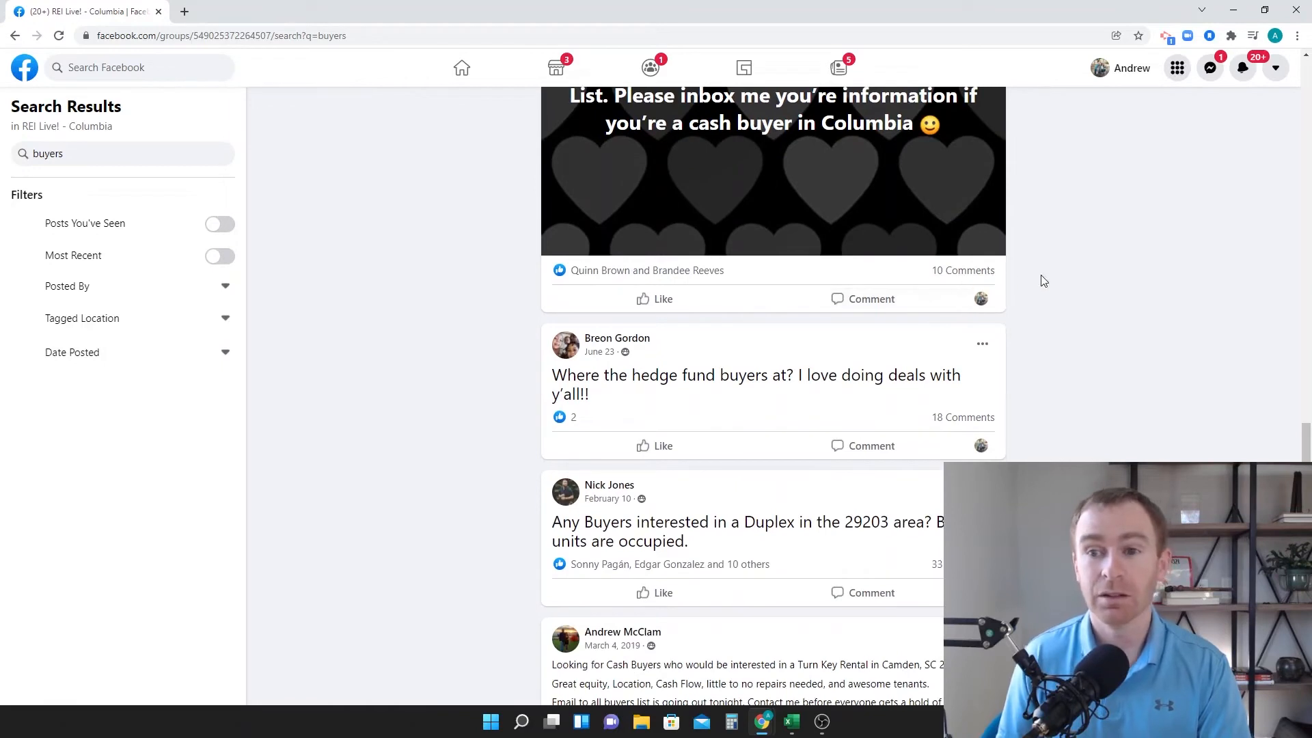
pyautogui.scroll(-3)
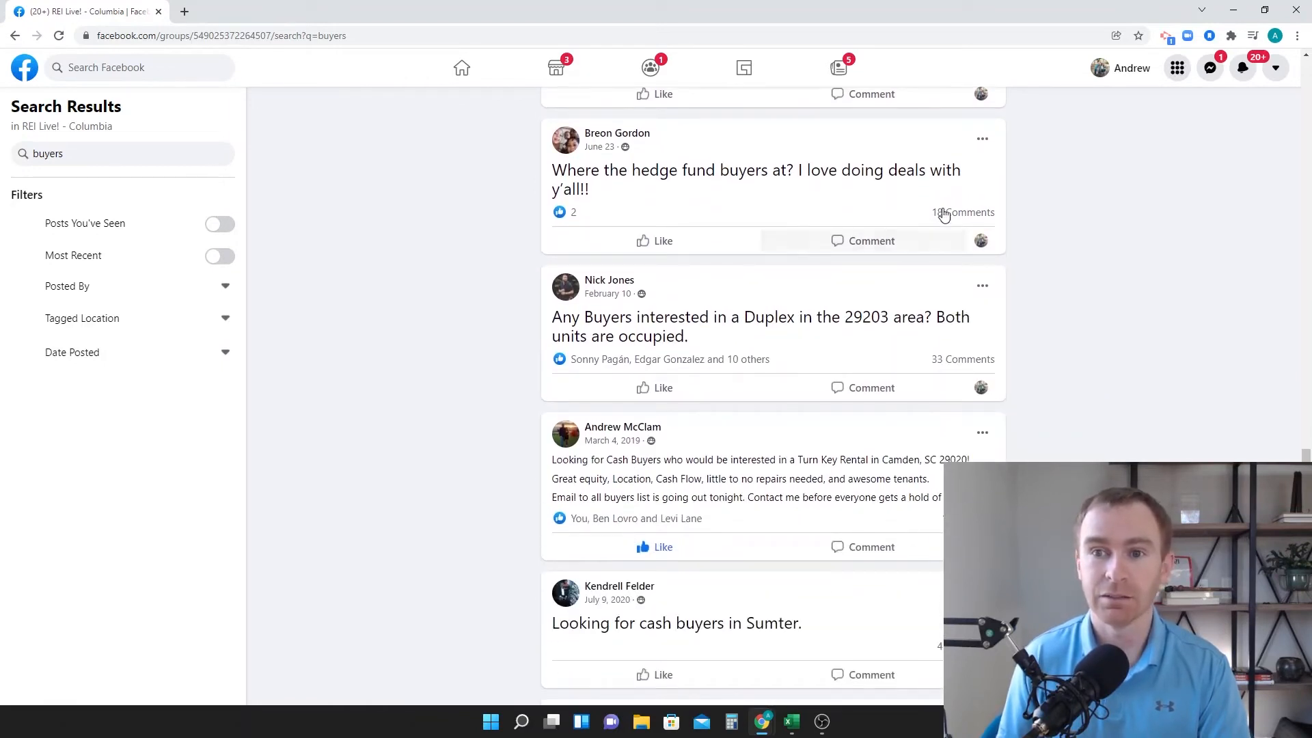
pyautogui.moveTo(761, 348)
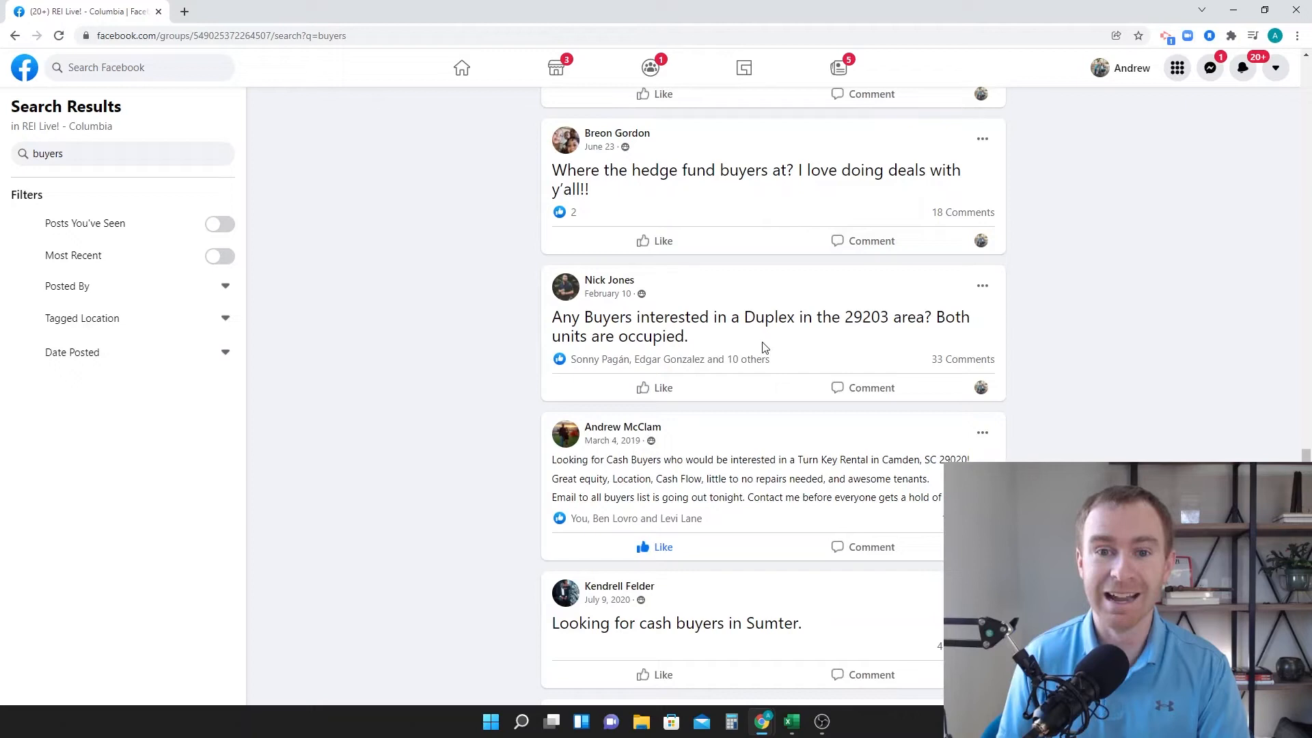
pyautogui.moveTo(956, 341)
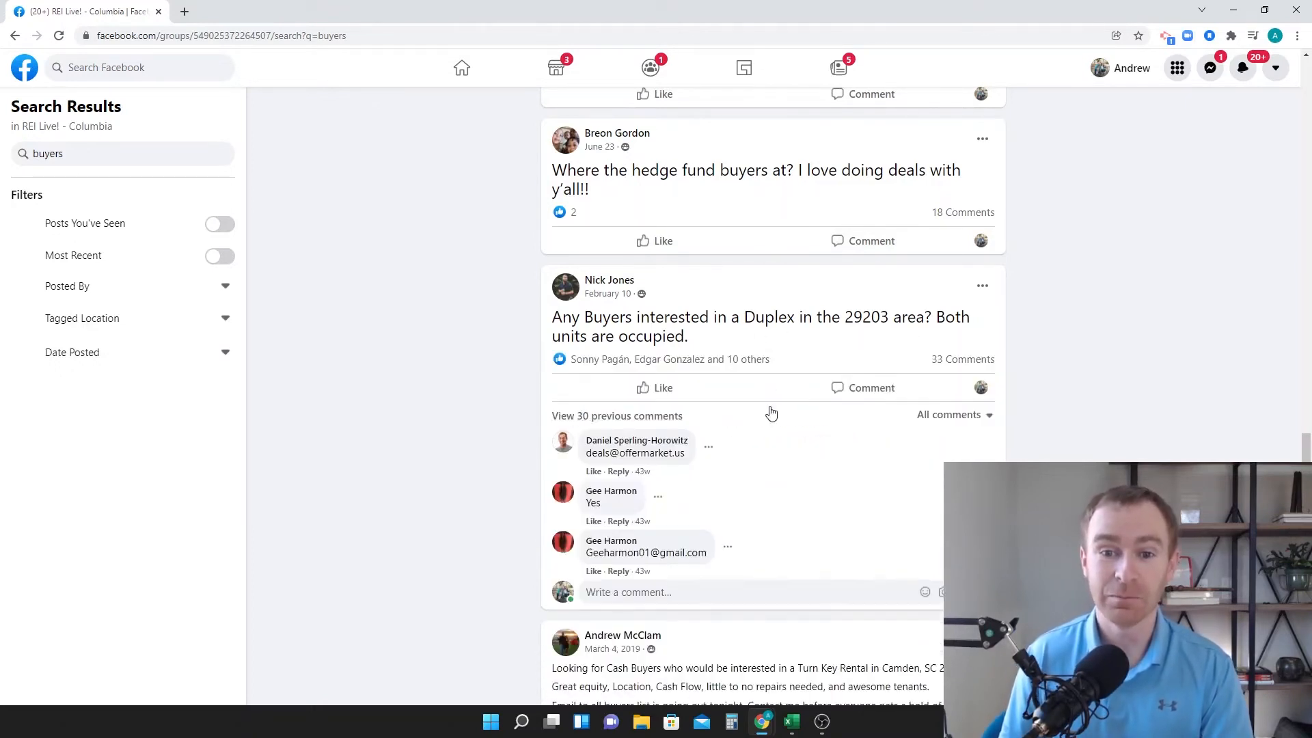
pyautogui.scroll(-3)
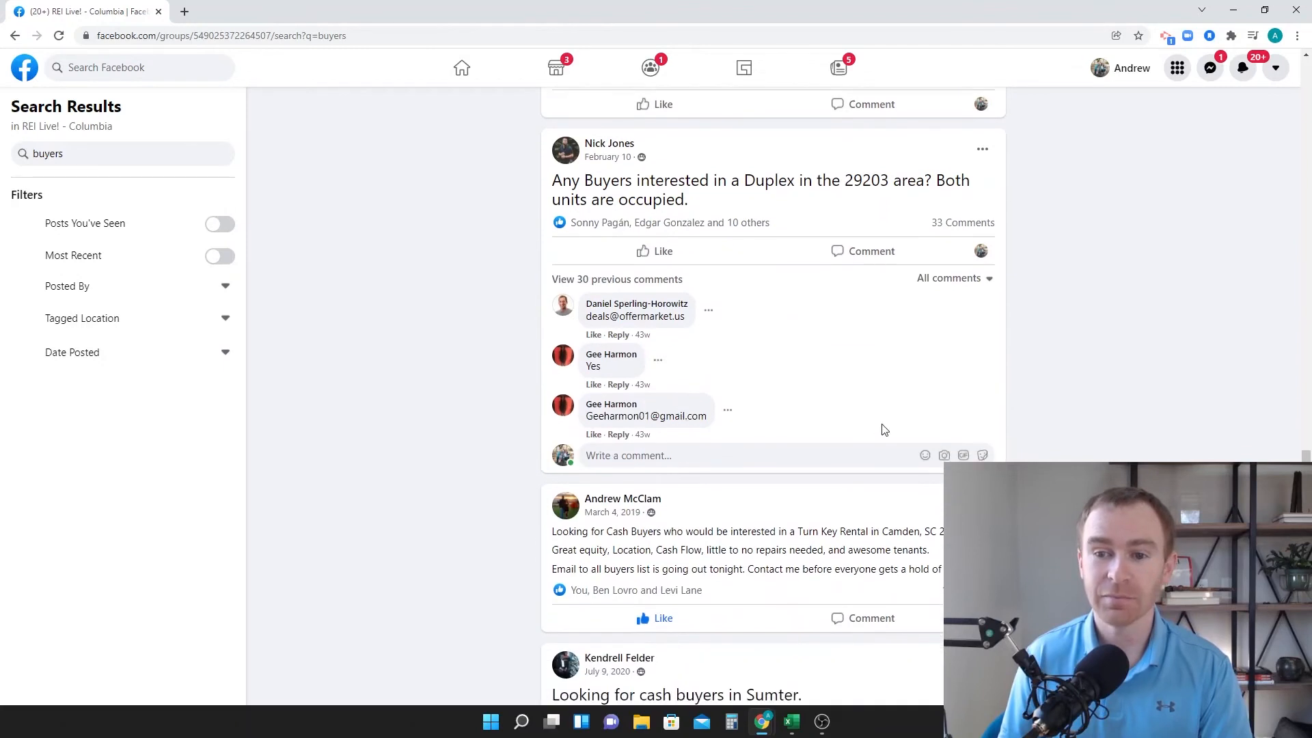
pyautogui.moveTo(842, 344)
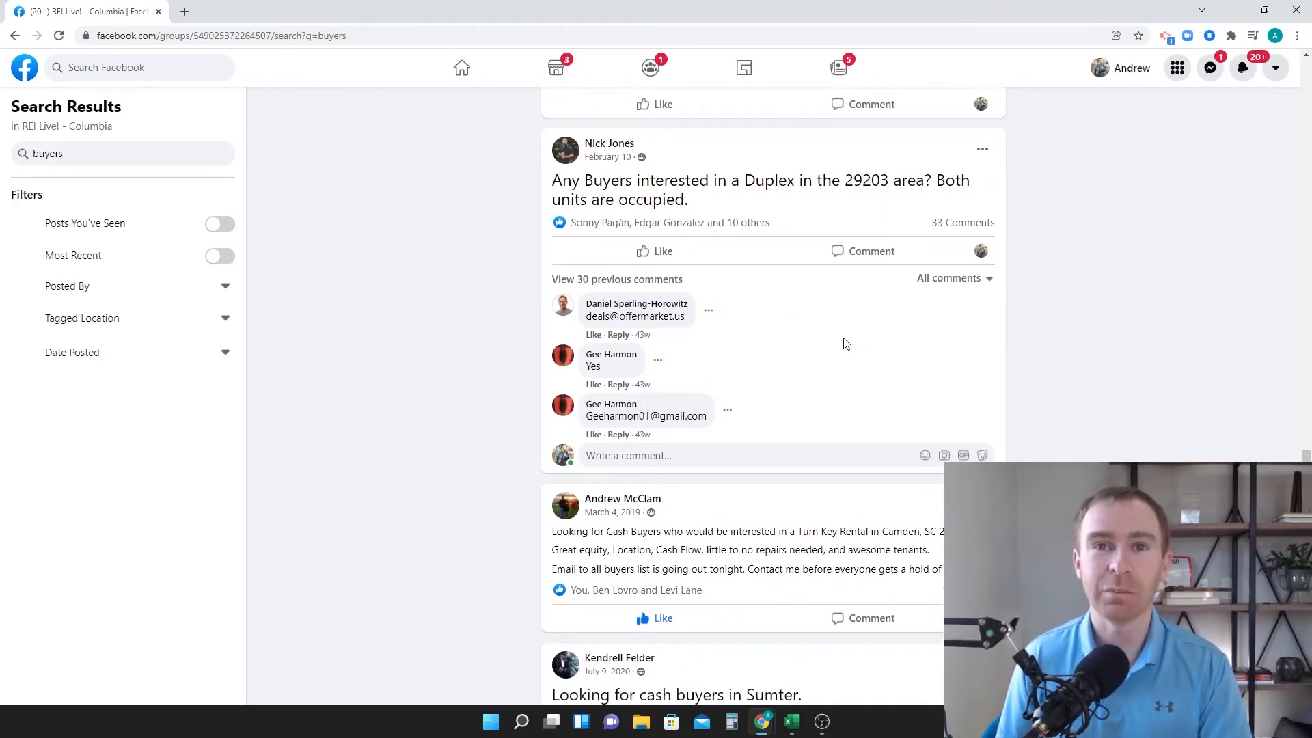
pyautogui.moveTo(866, 352)
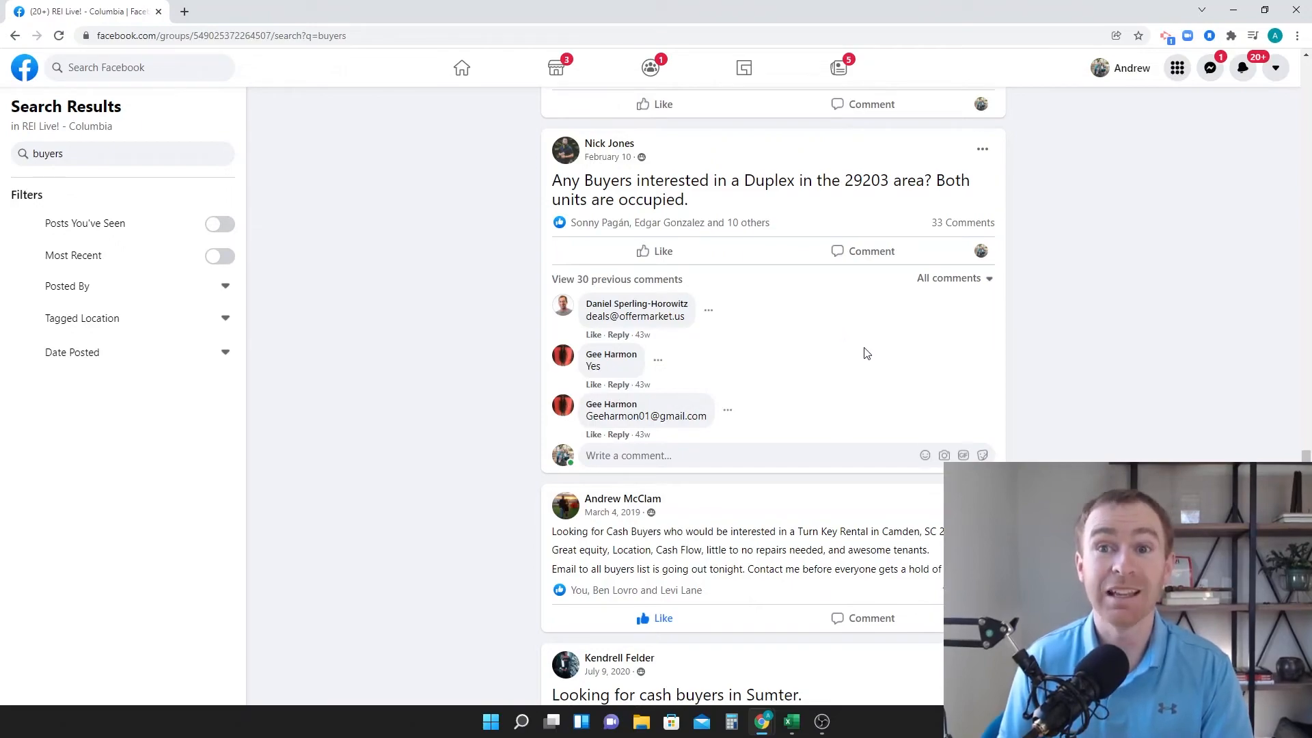
pyautogui.scroll(-3)
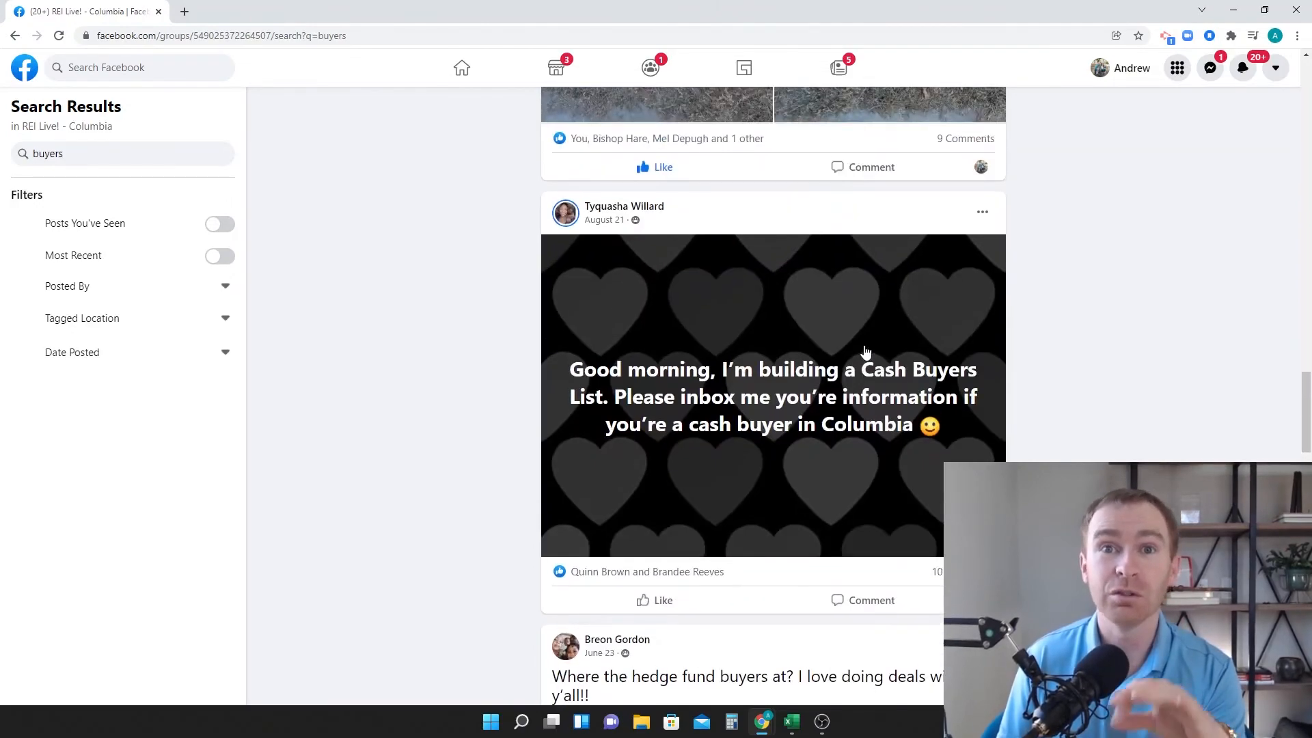
pyautogui.scroll(-3)
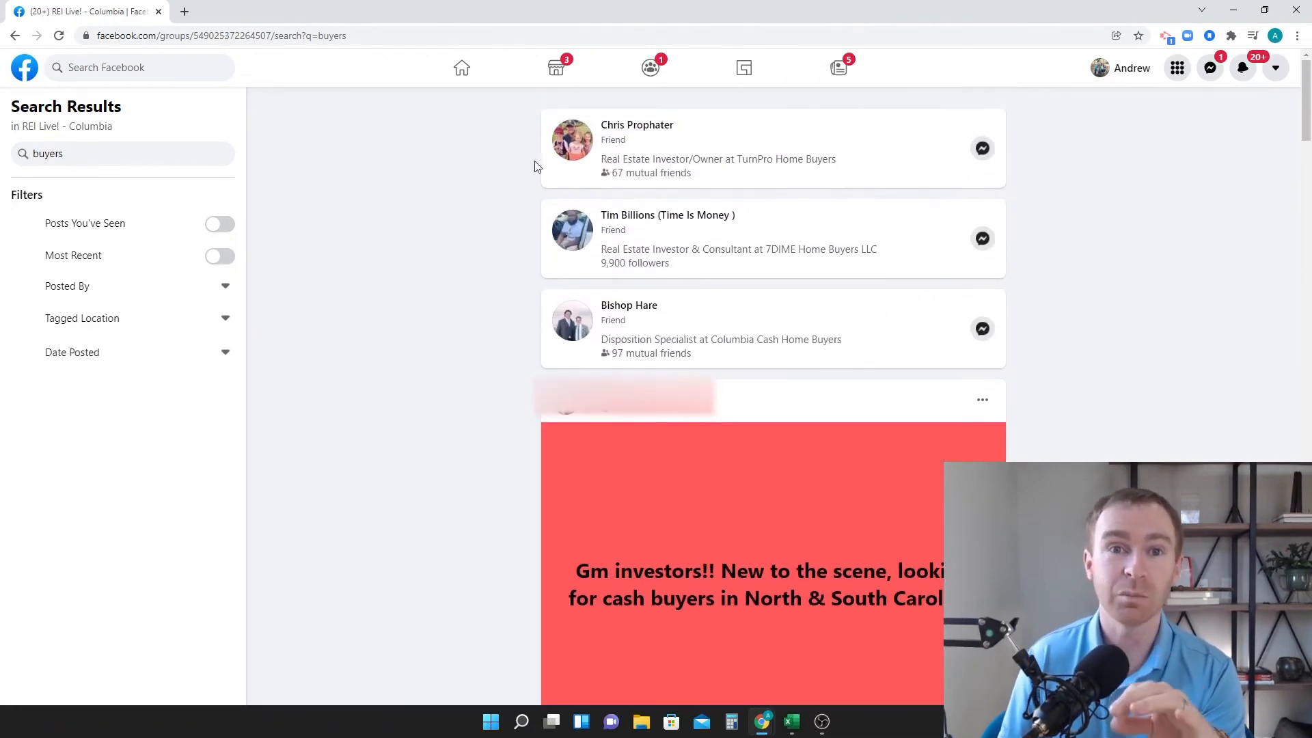
pyautogui.moveTo(413, 136)
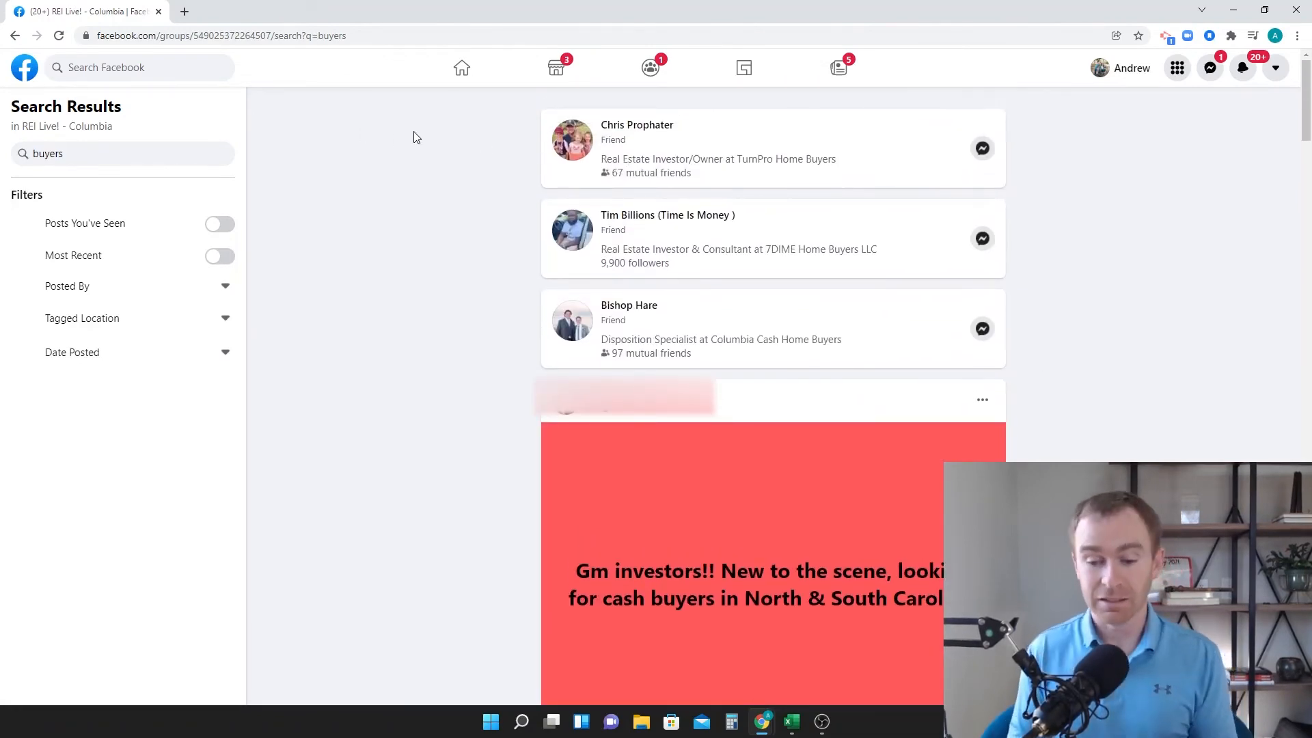